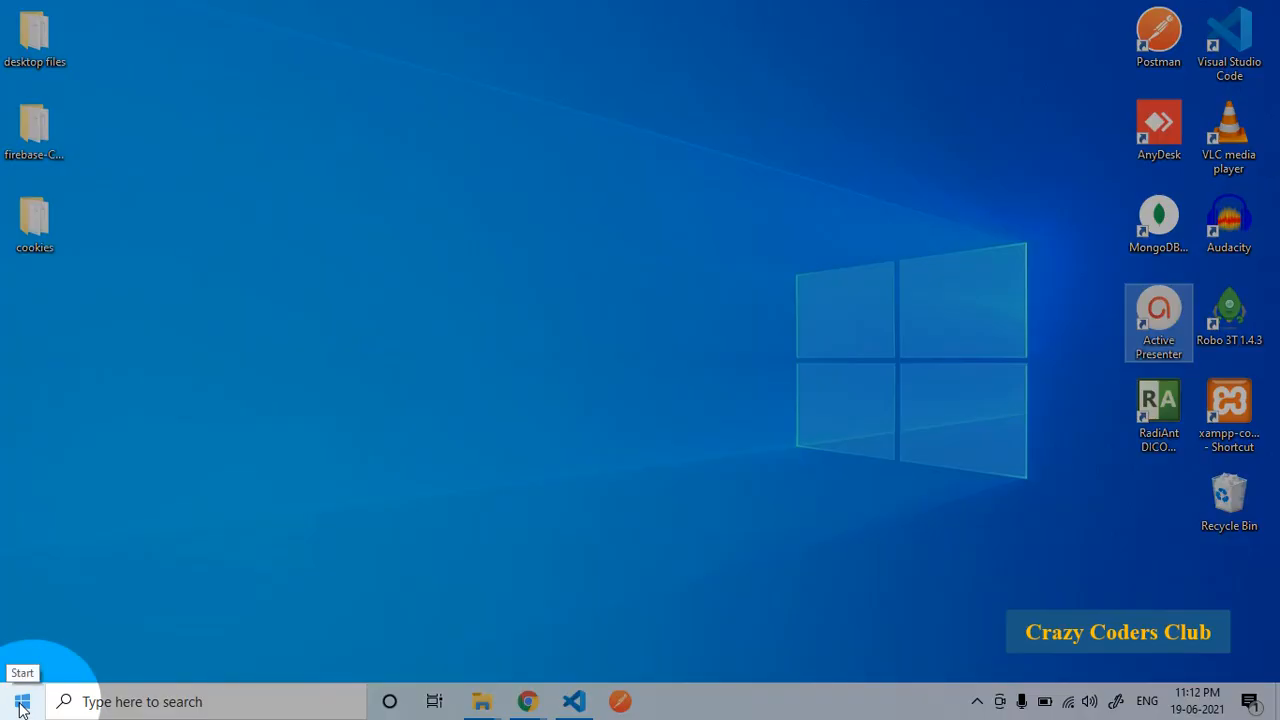
Go from Start to Settings > Accounts > Family & other users.
left_click(18, 701)
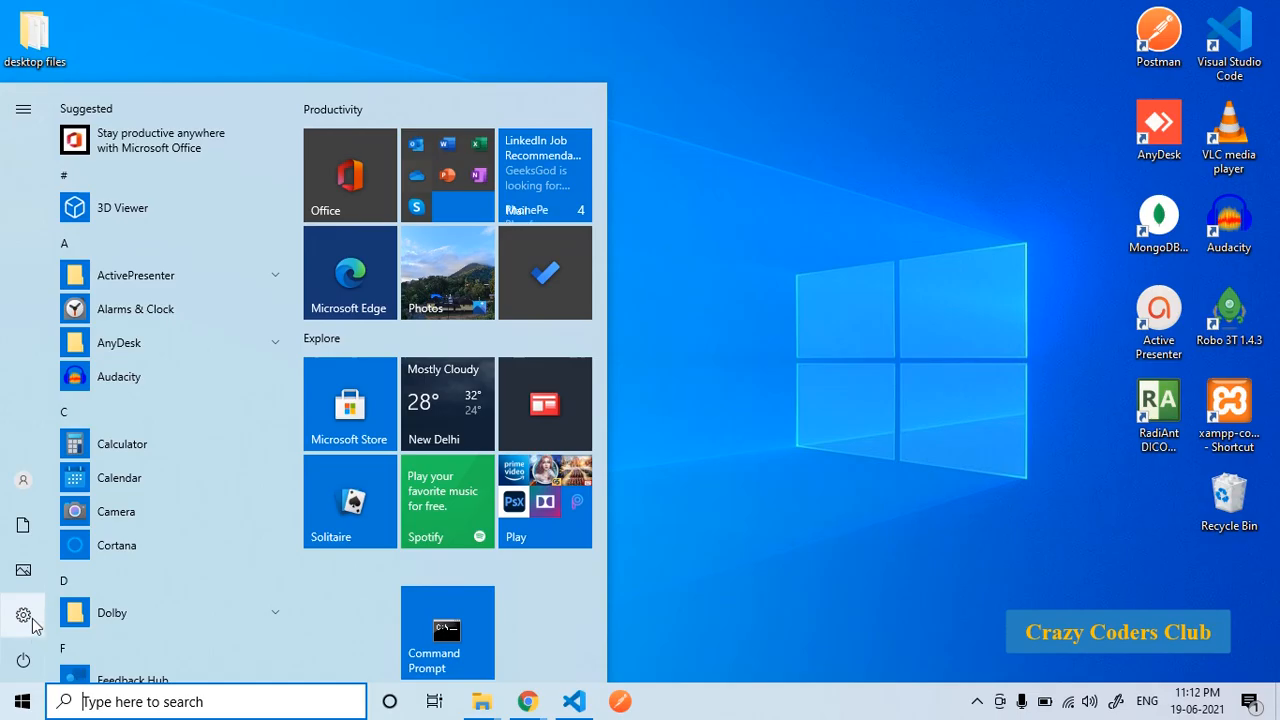
left_click(23, 615)
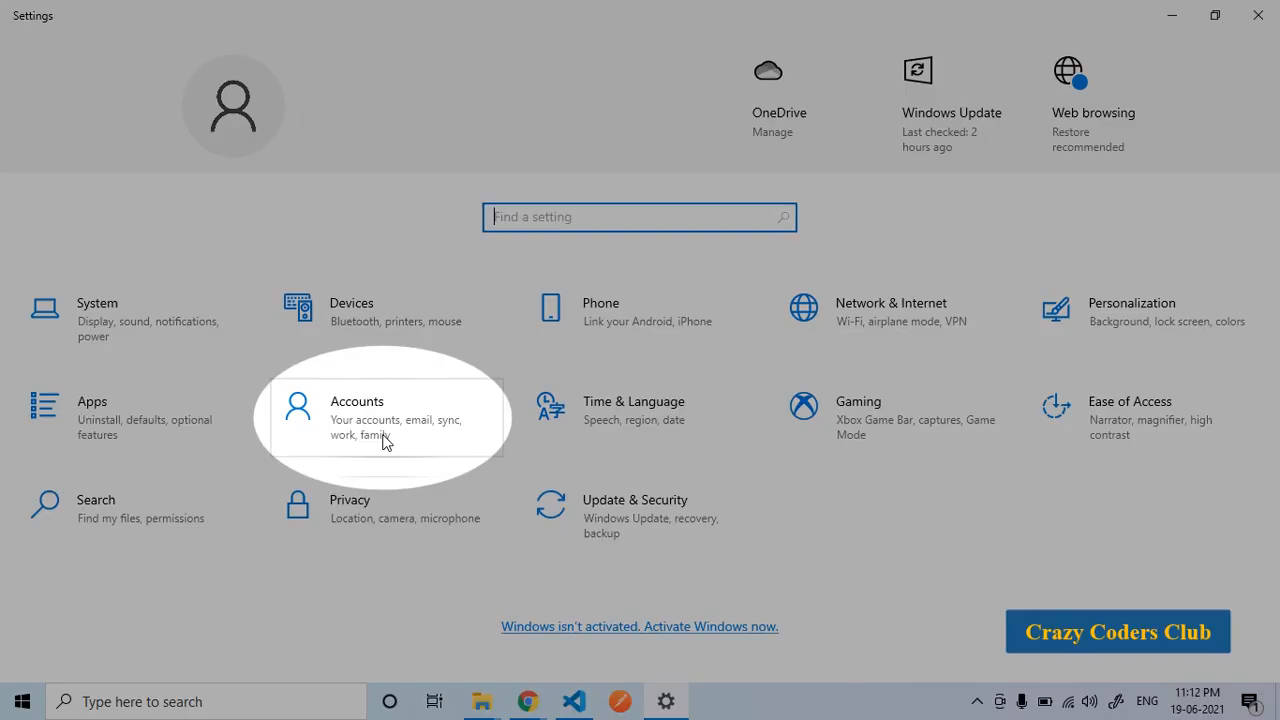
left_click(385, 417)
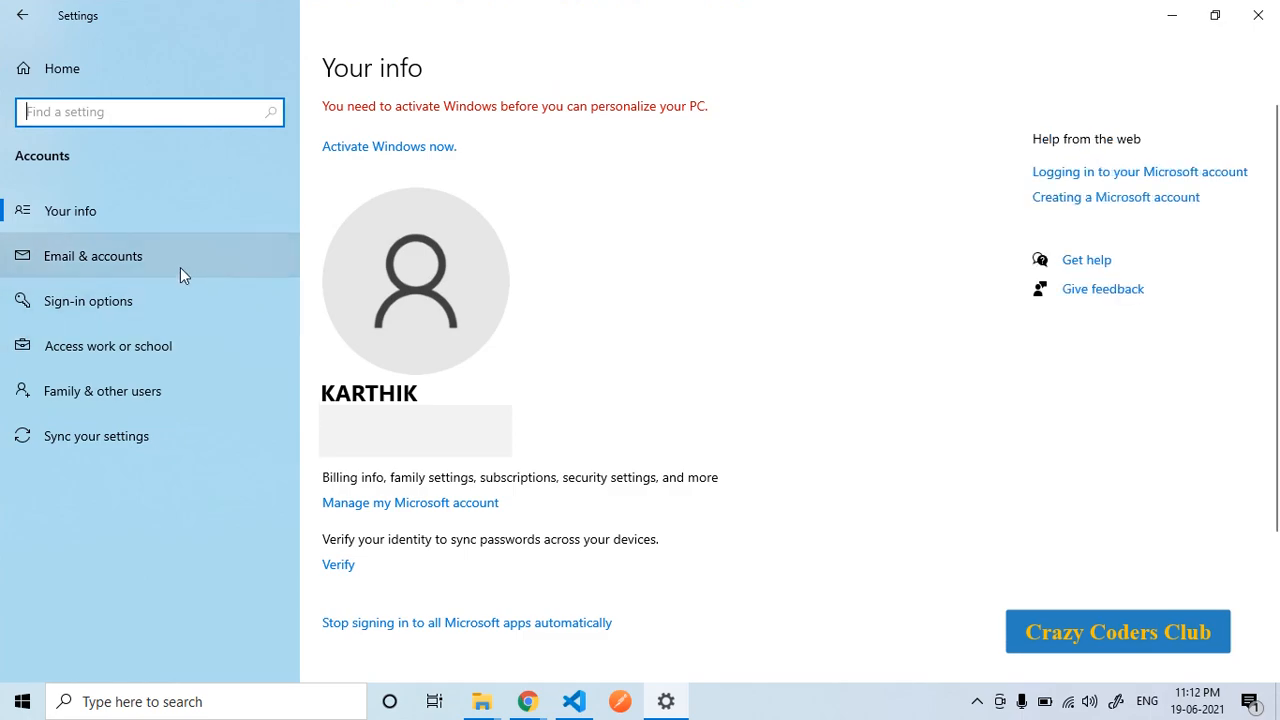
mouse_move(147, 414)
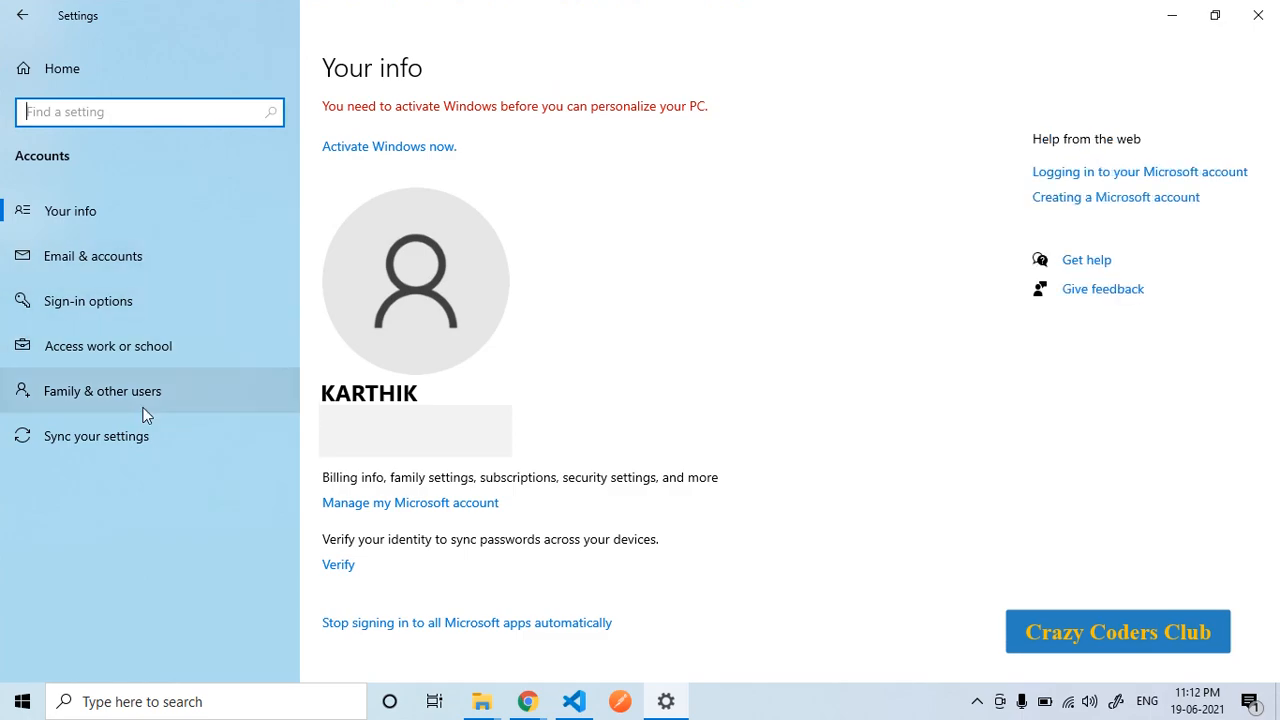
left_click(103, 390)
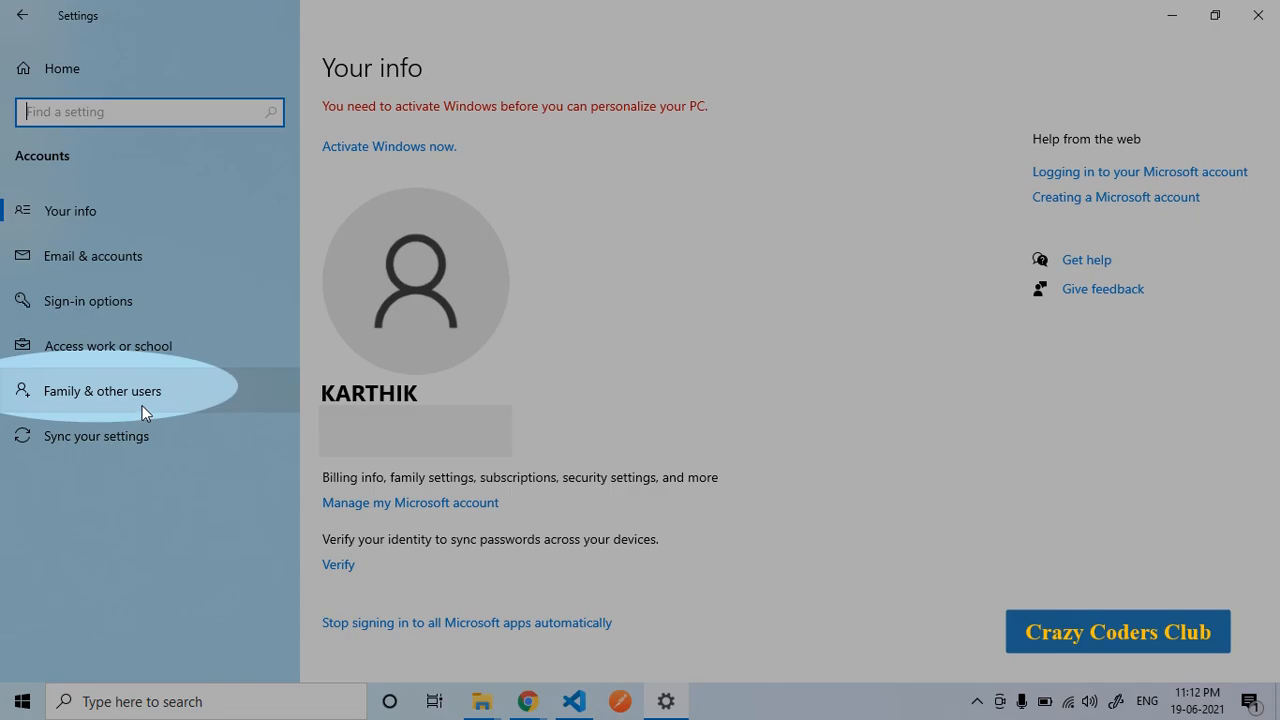
left_click(103, 390)
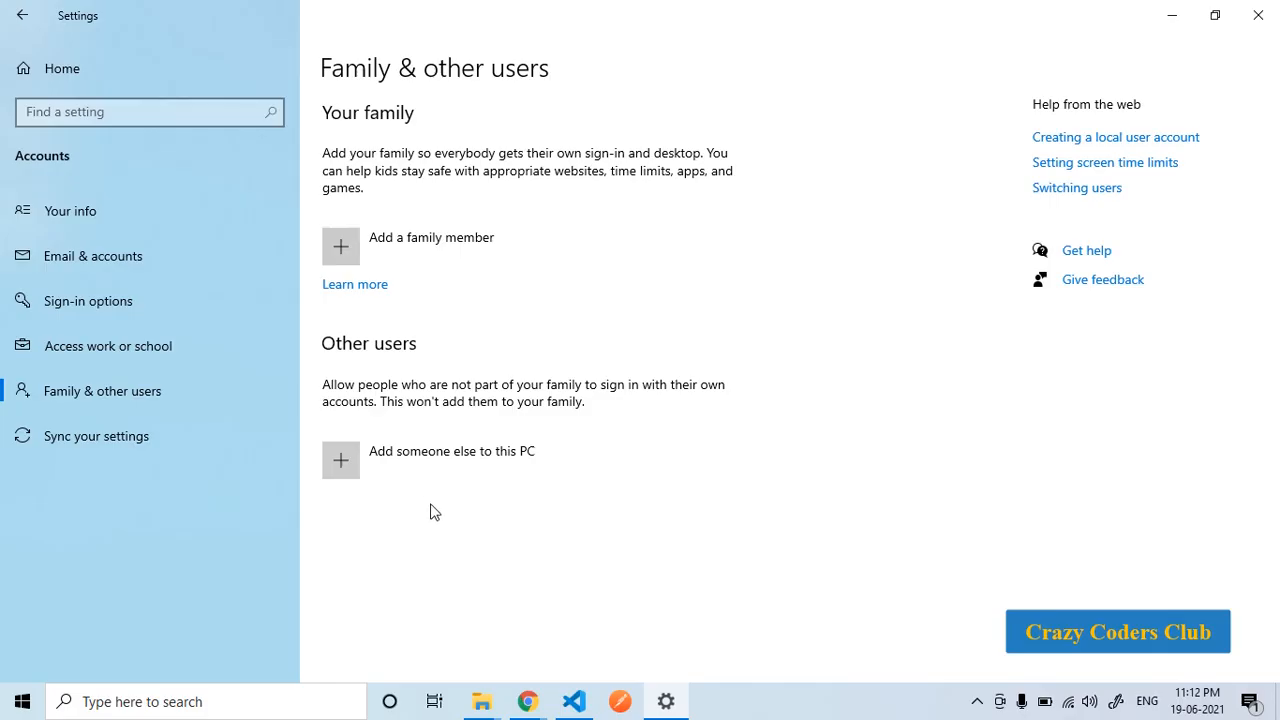
mouse_move(417, 460)
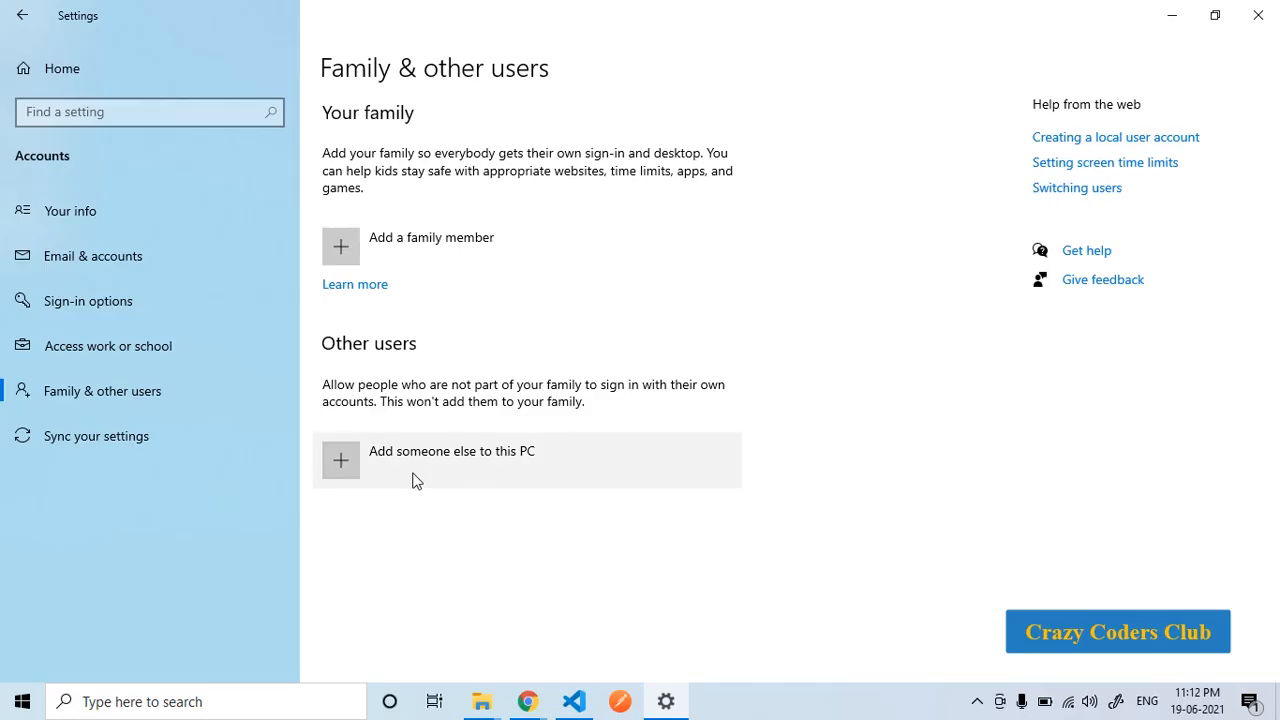
Add someone else without sign-in info or a Microsoft account, reaching the local-user form.
left_click(413, 474)
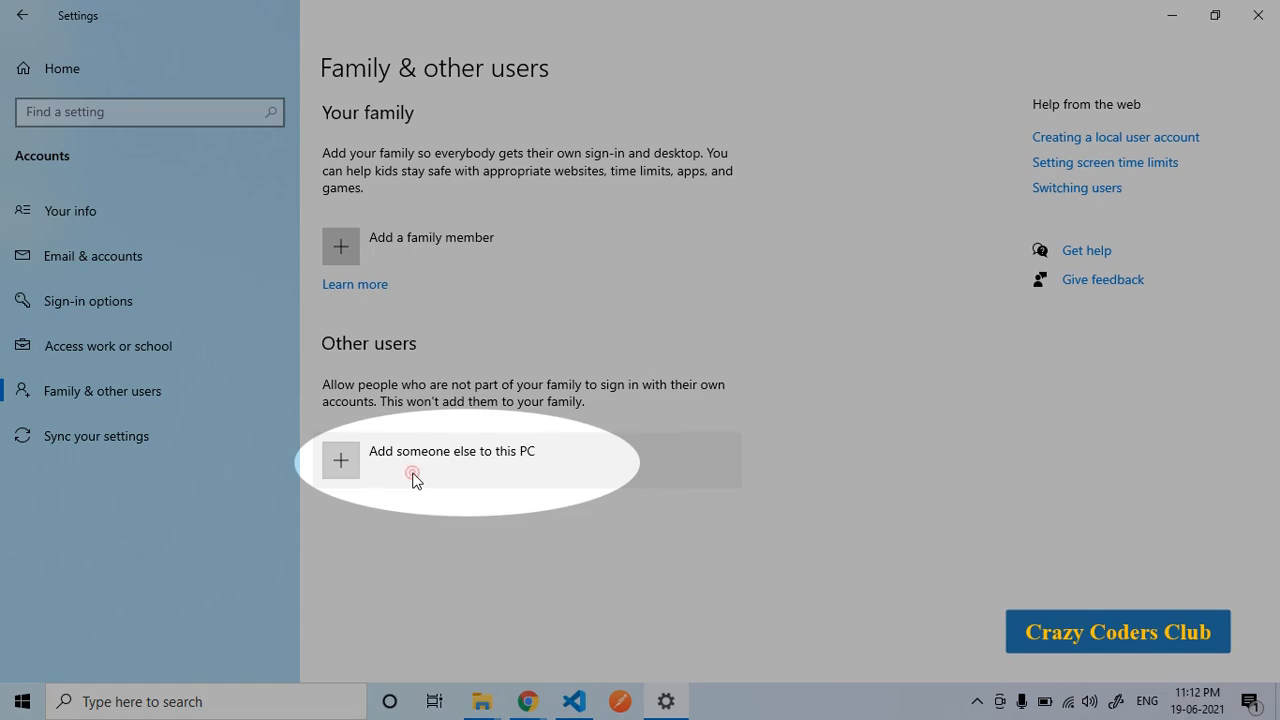
left_click(413, 472)
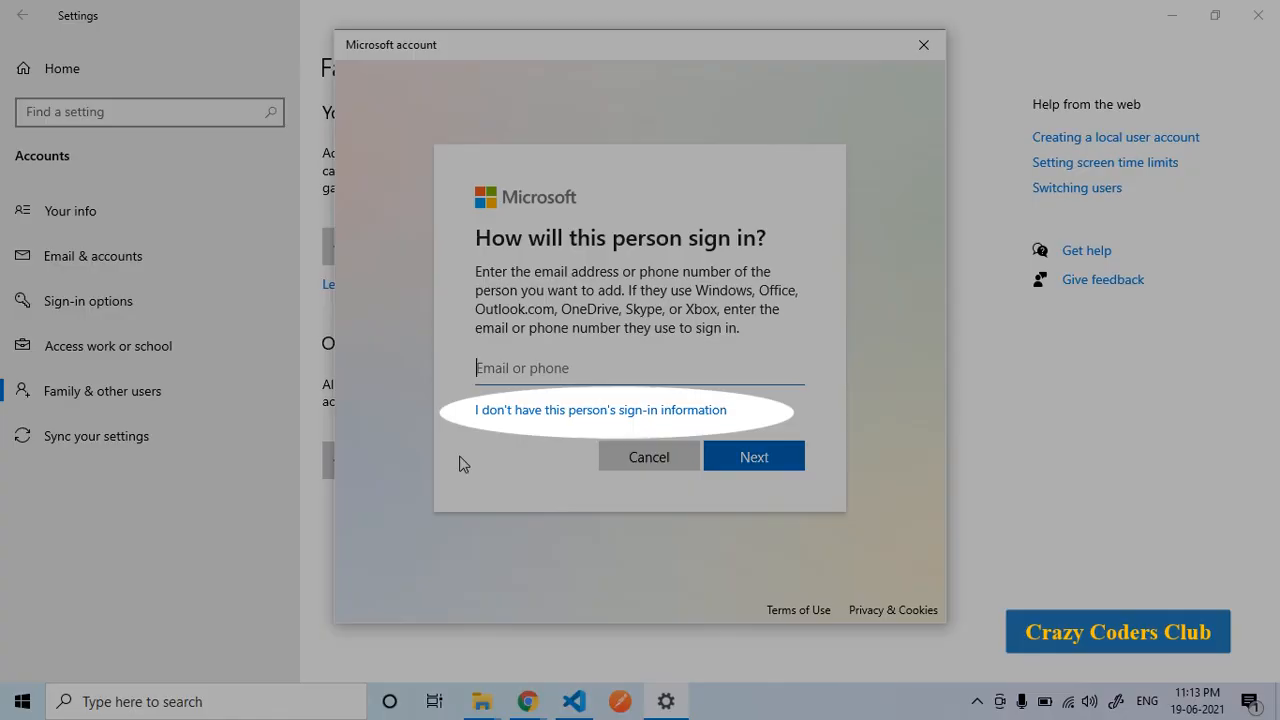
mouse_move(538, 420)
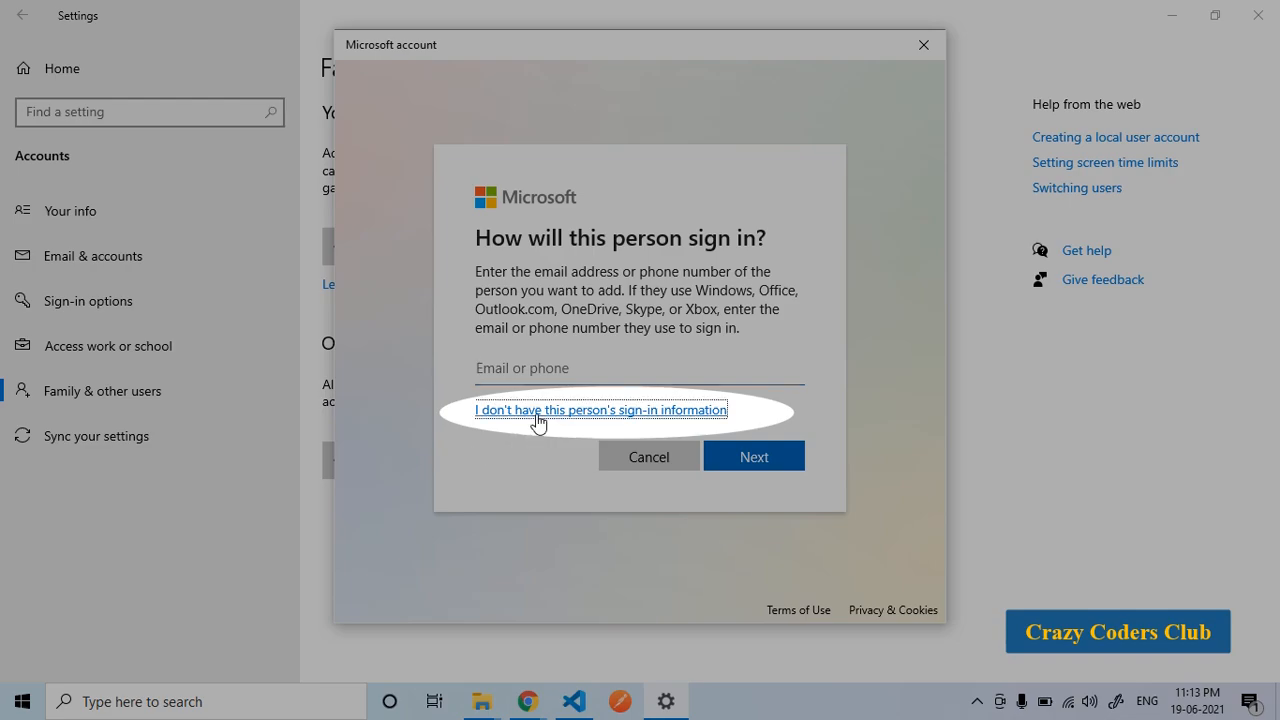
left_click(600, 410)
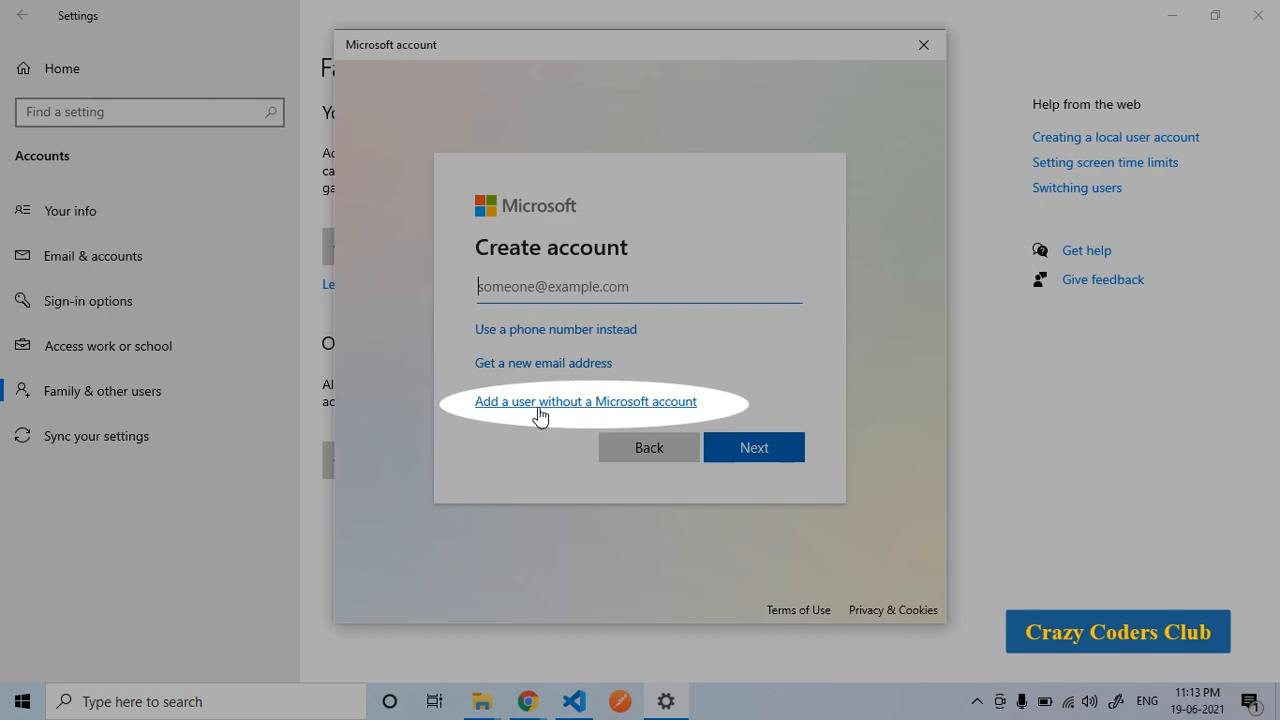
left_click(585, 401)
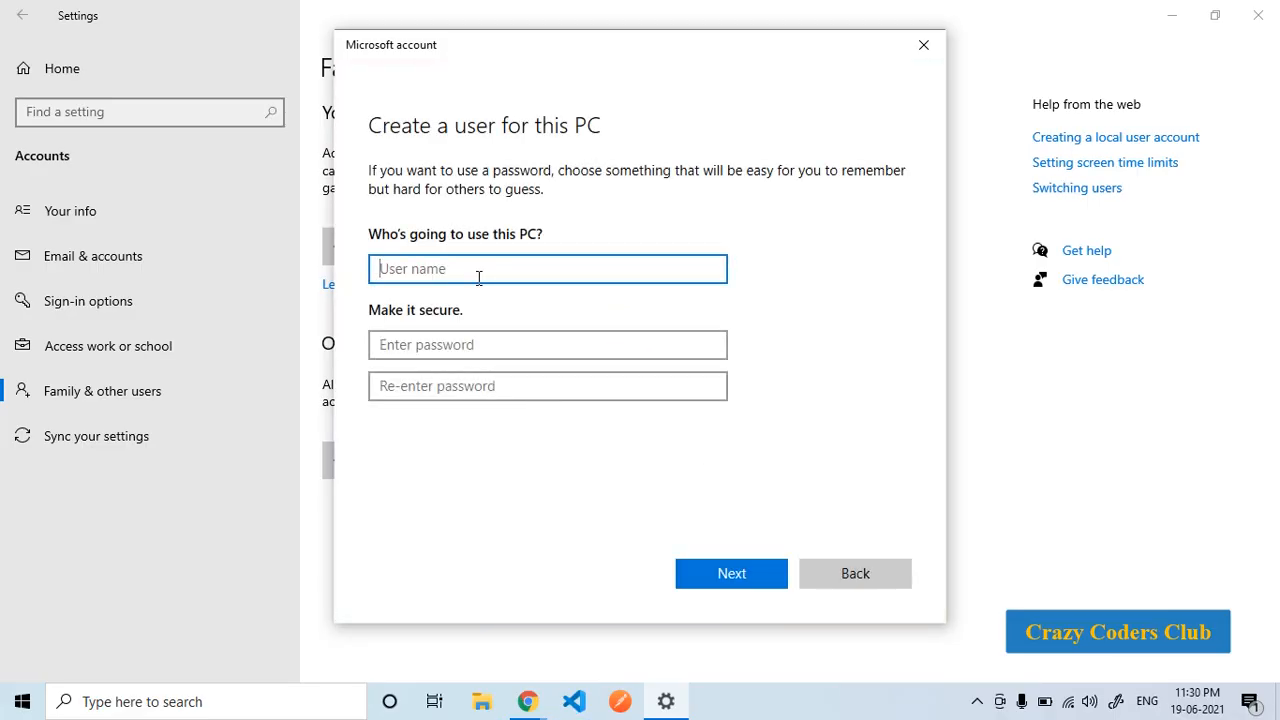
Create local account 'user1' with a password and security answers, then submit.
type("us")
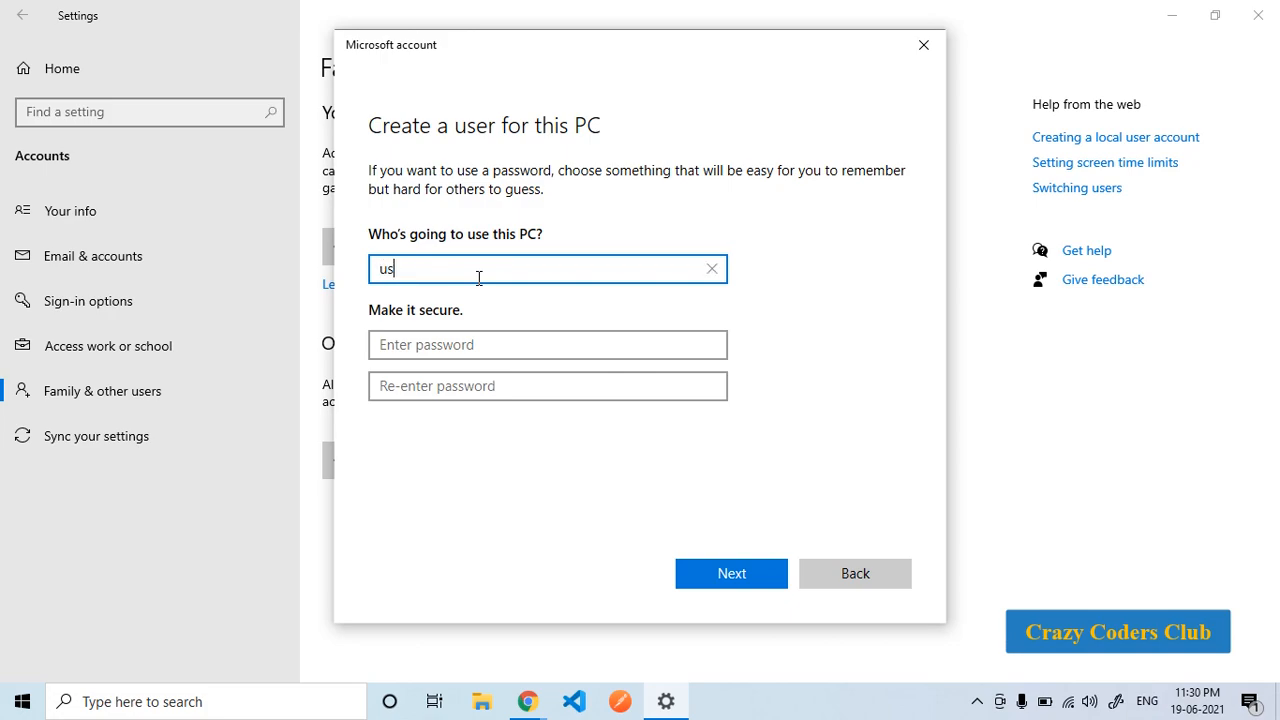
type("er1")
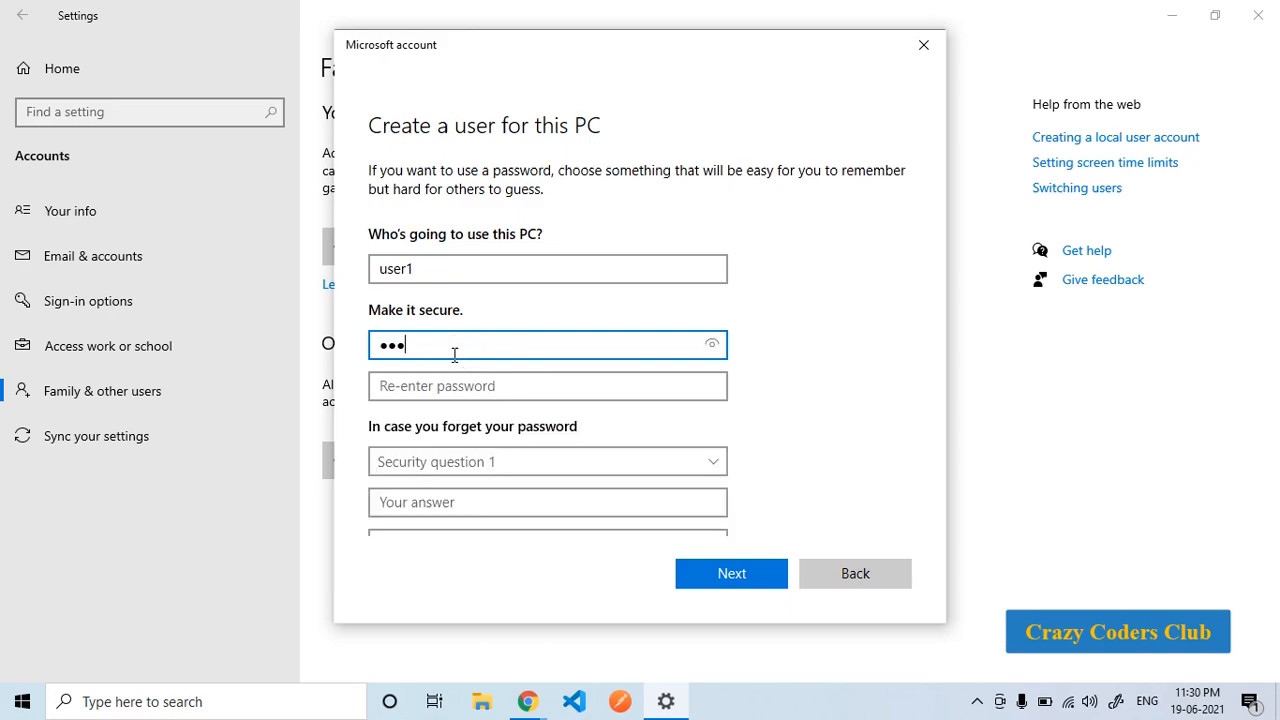
type("password")
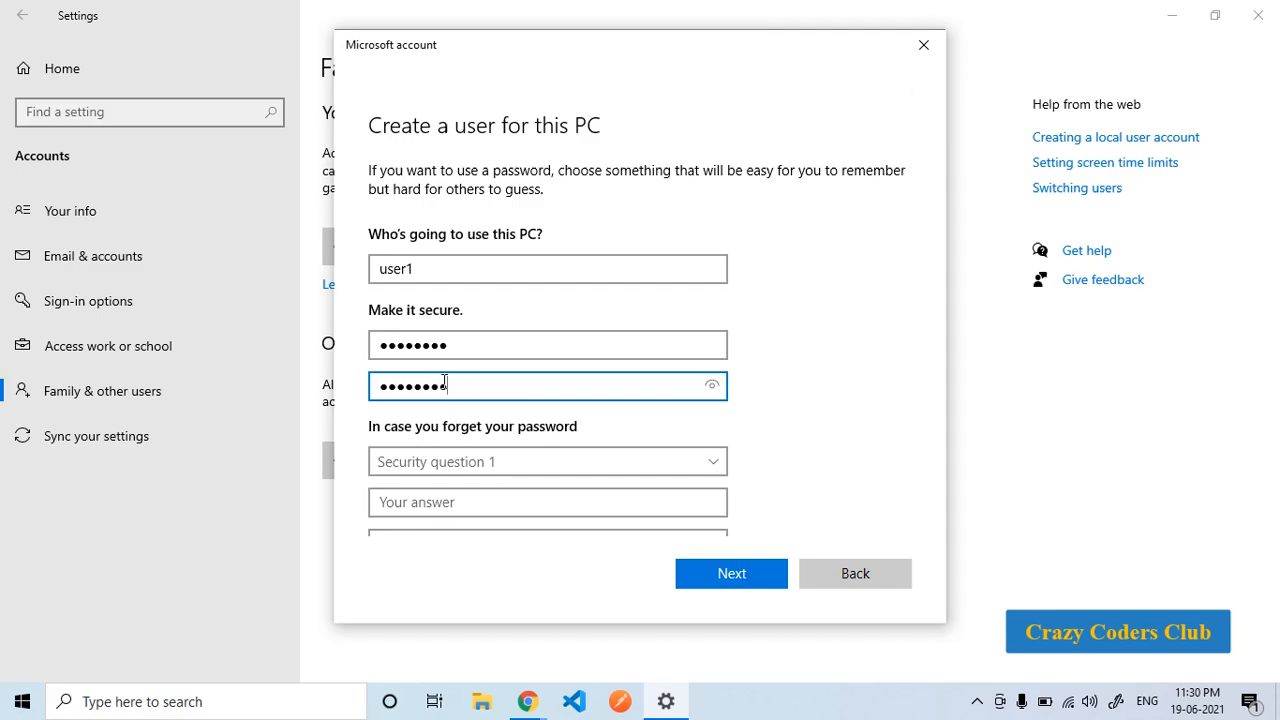
scroll("down", 3)
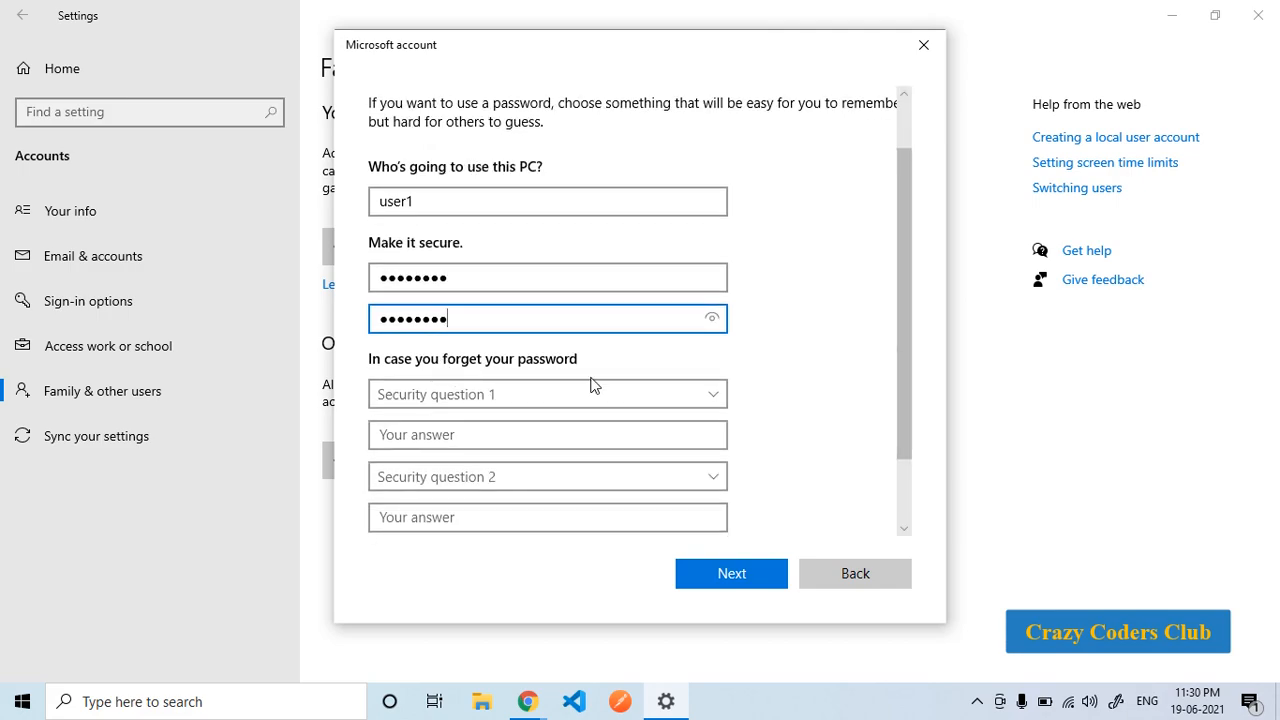
mouse_move(648, 393)
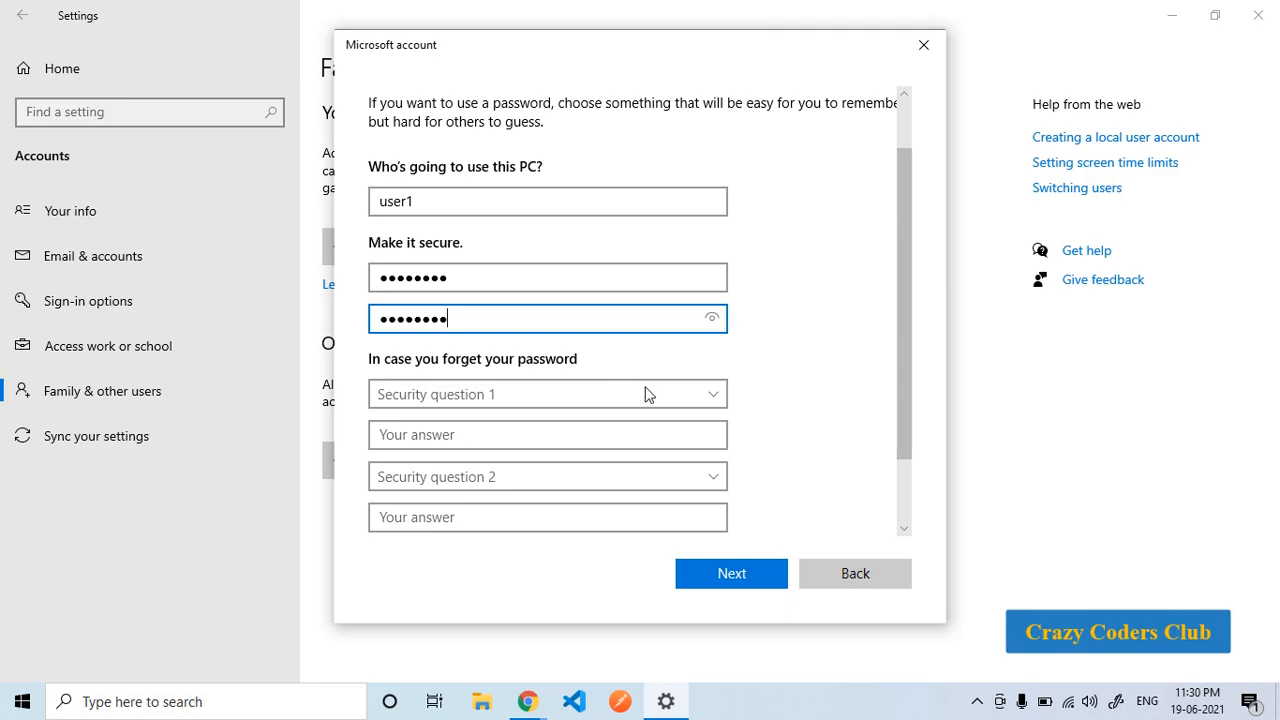
mouse_move(650, 397)
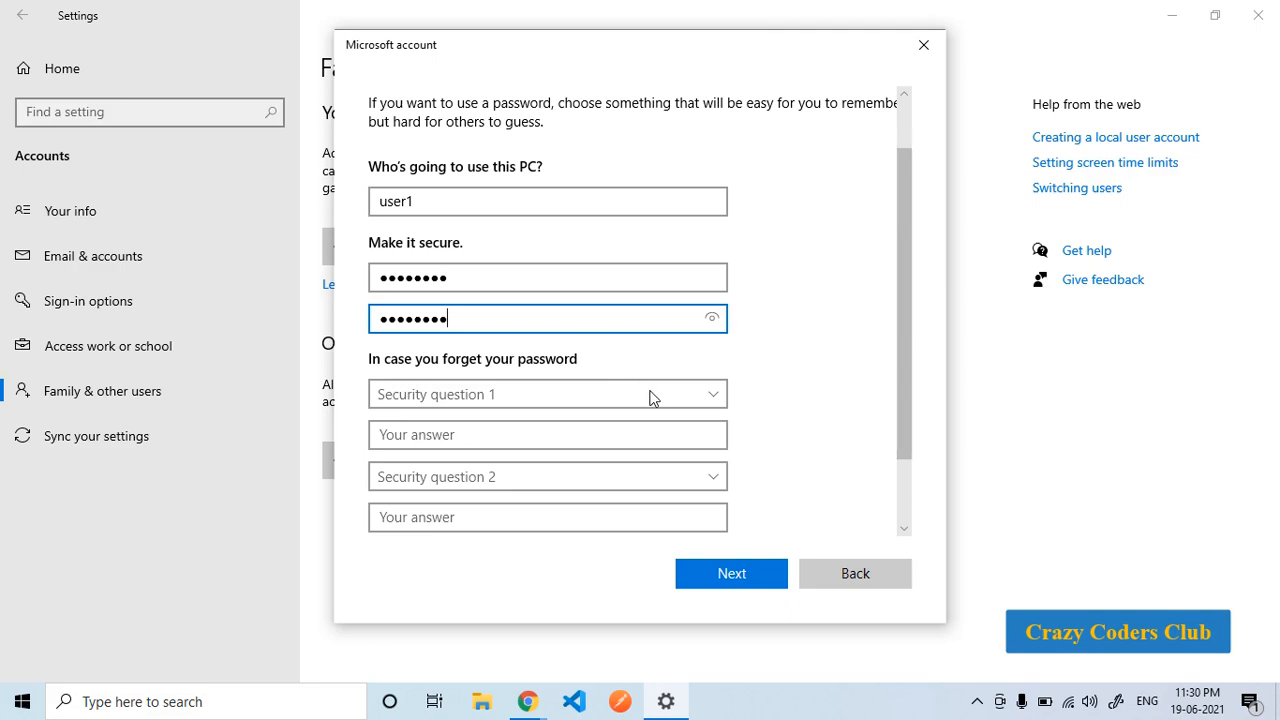
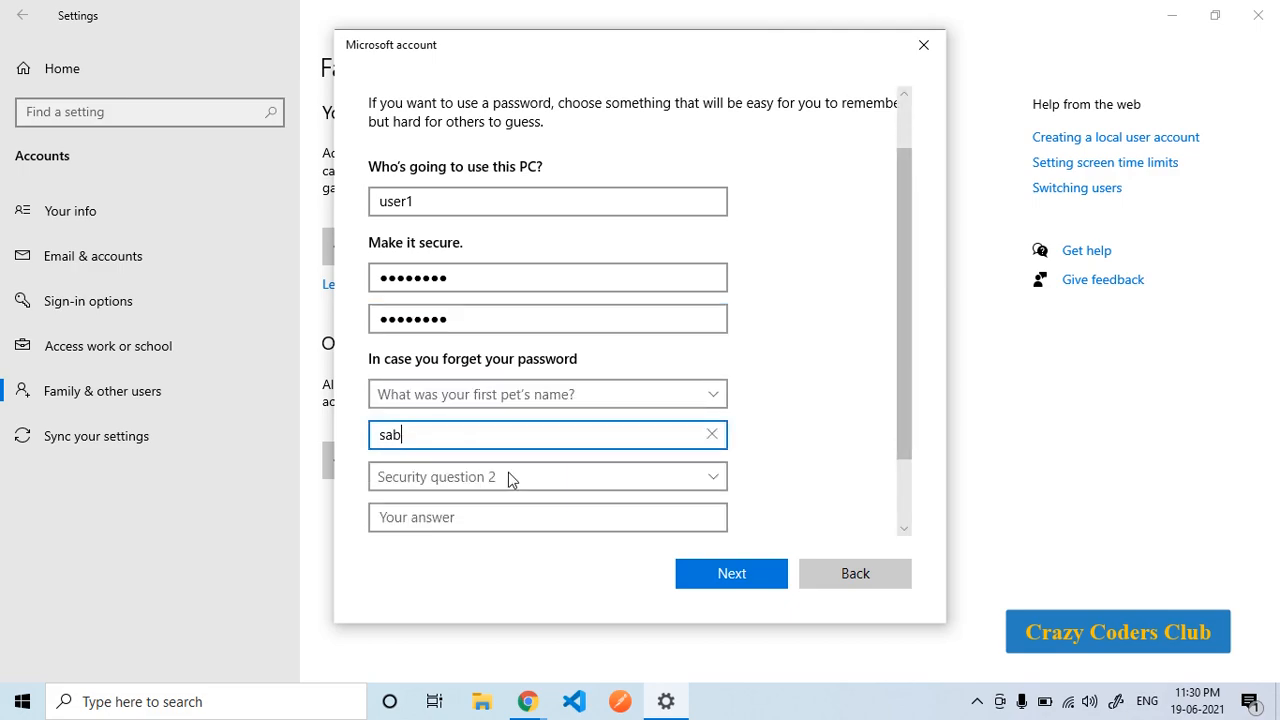
scroll("down", 3)
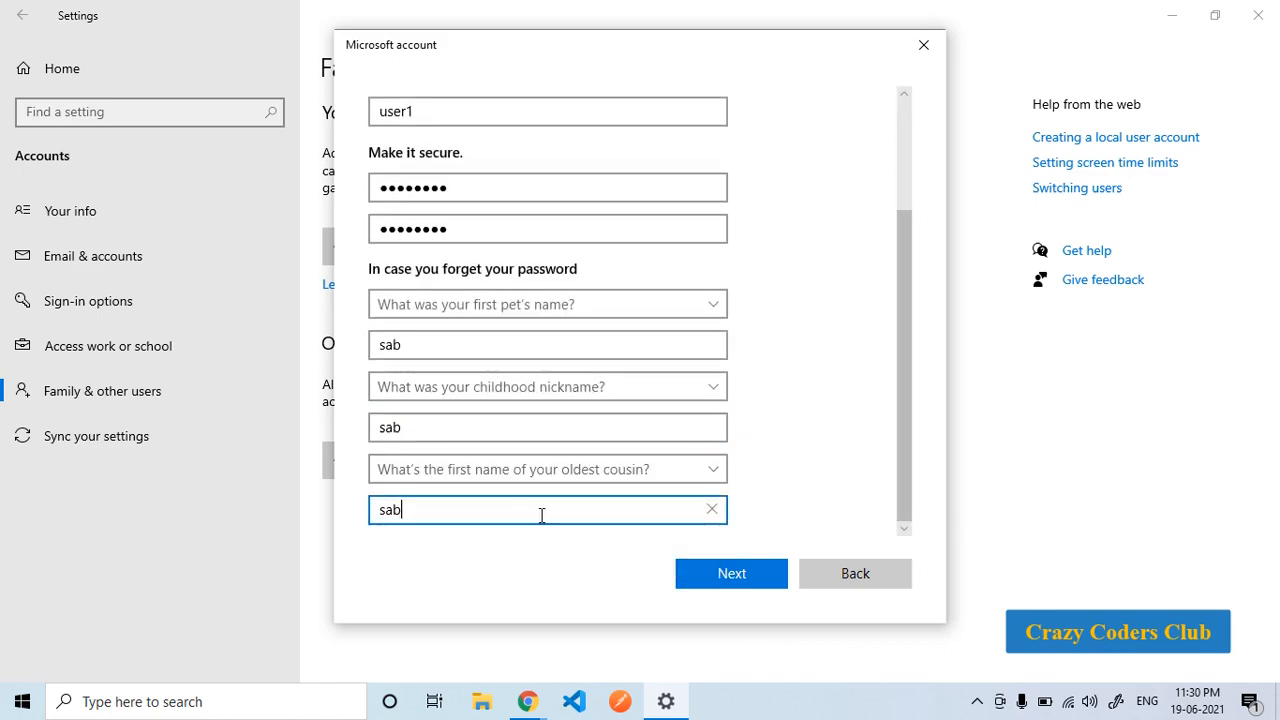
mouse_move(816, 445)
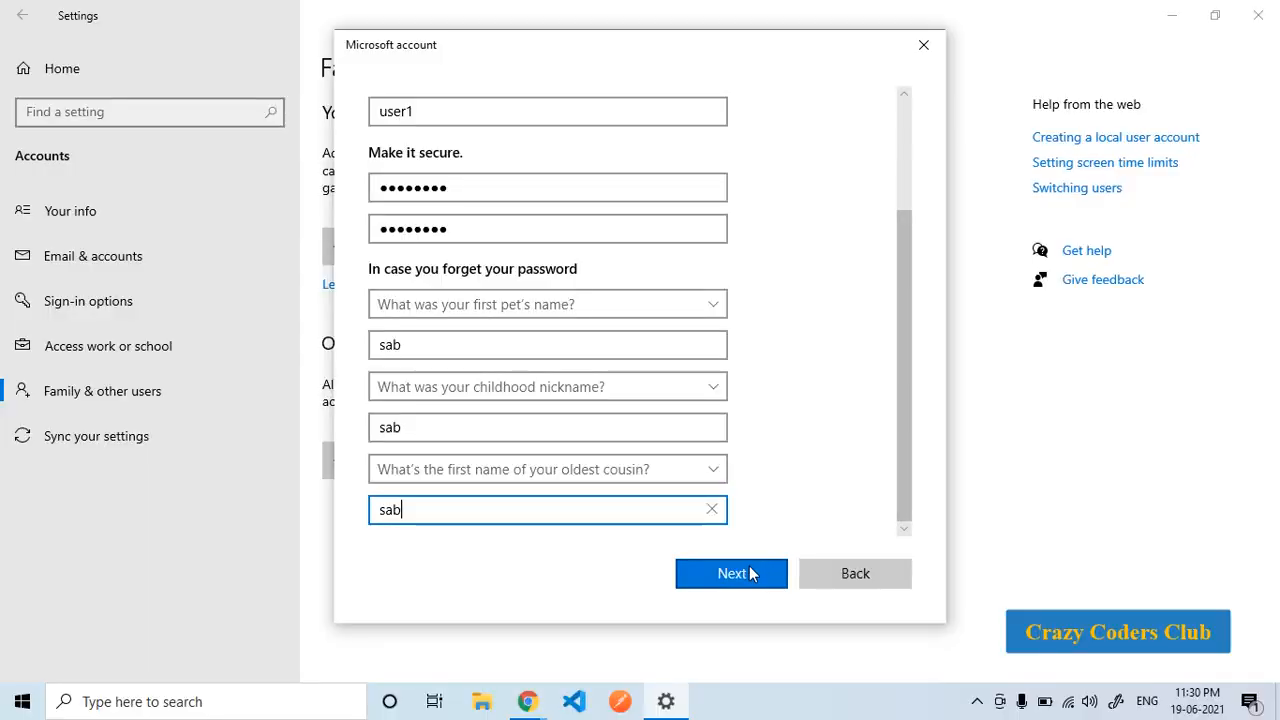
left_click(731, 573)
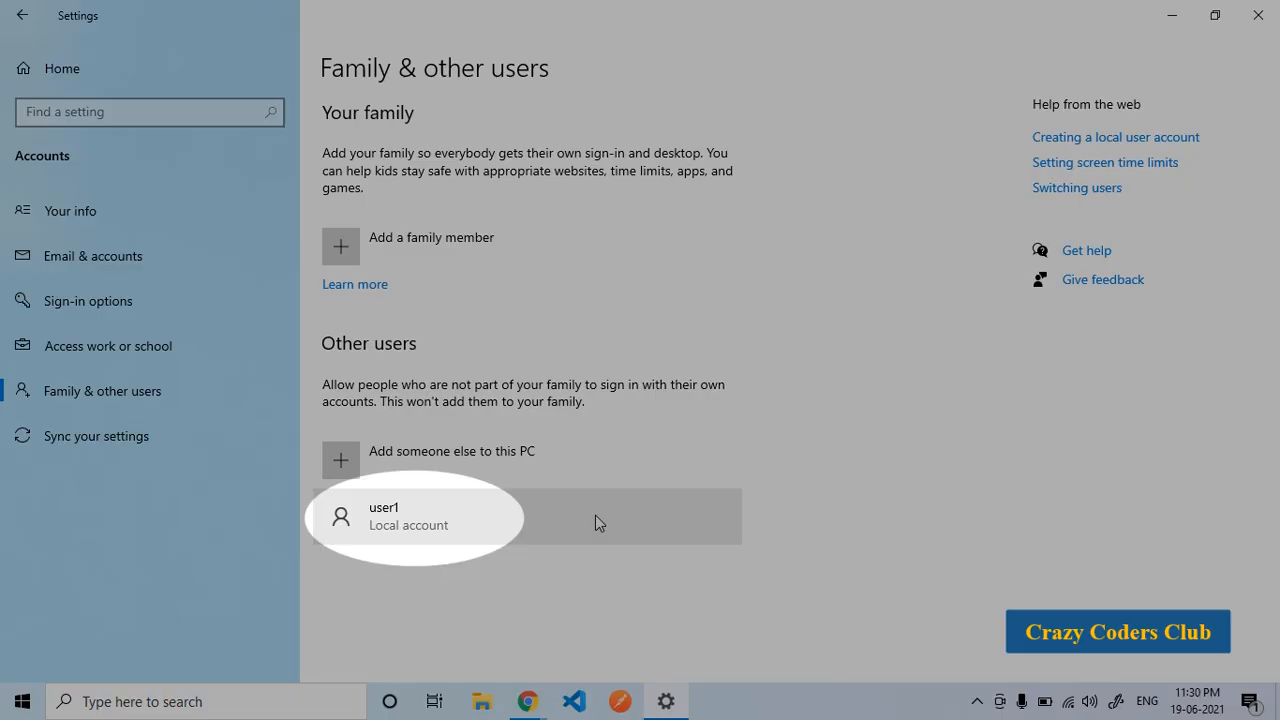
mouse_move(1274, 40)
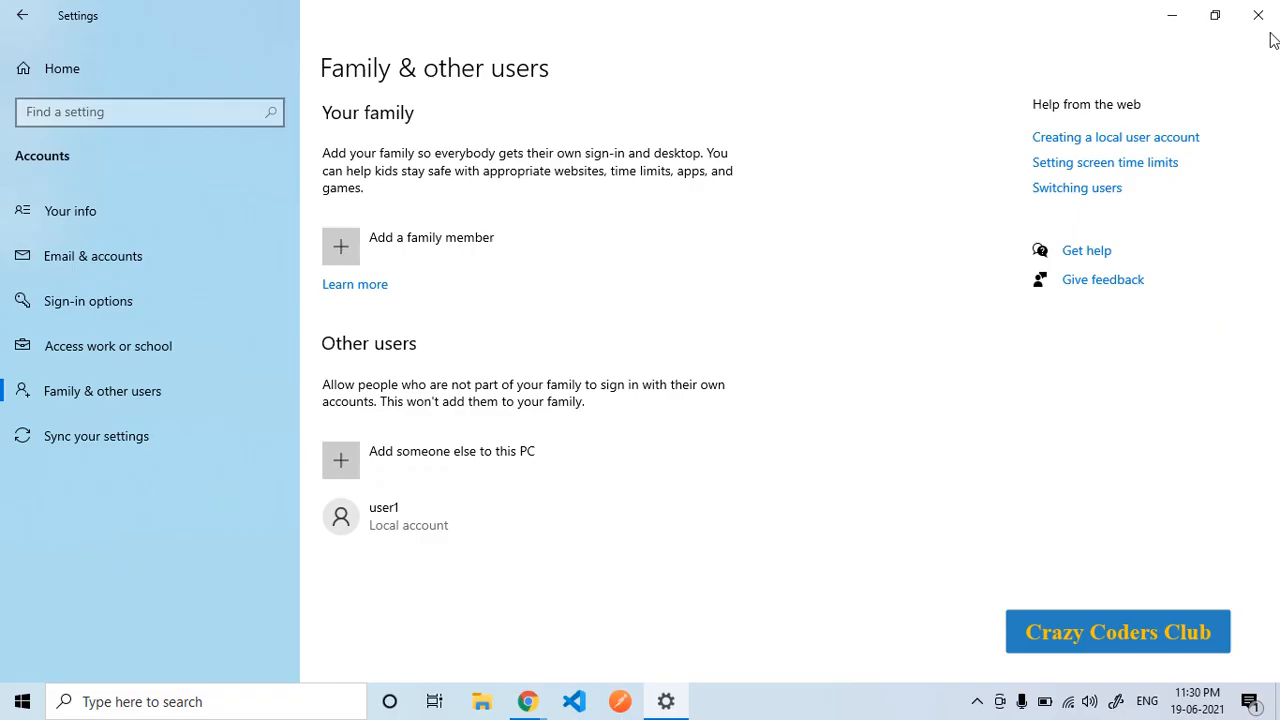
Close the Settings window with user1 listed under Other users.
left_click(1257, 15)
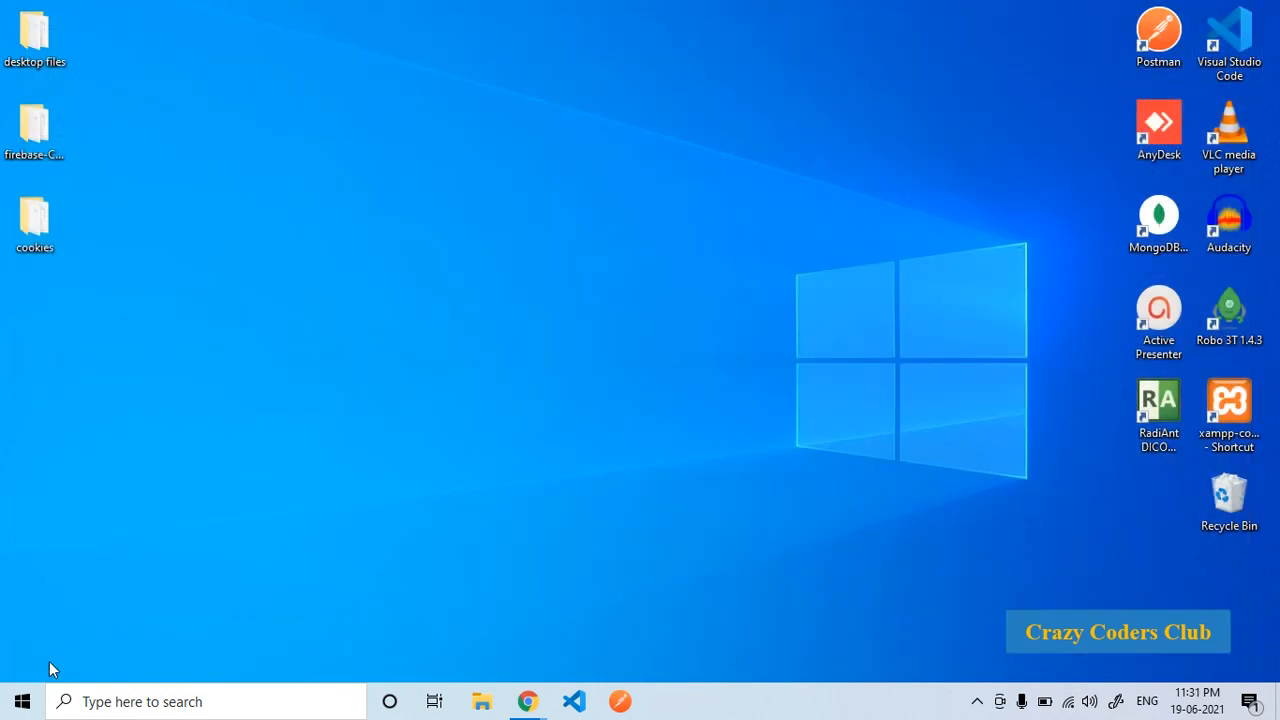
Switch to the user1 account from the Start menu's account options.
left_click(22, 701)
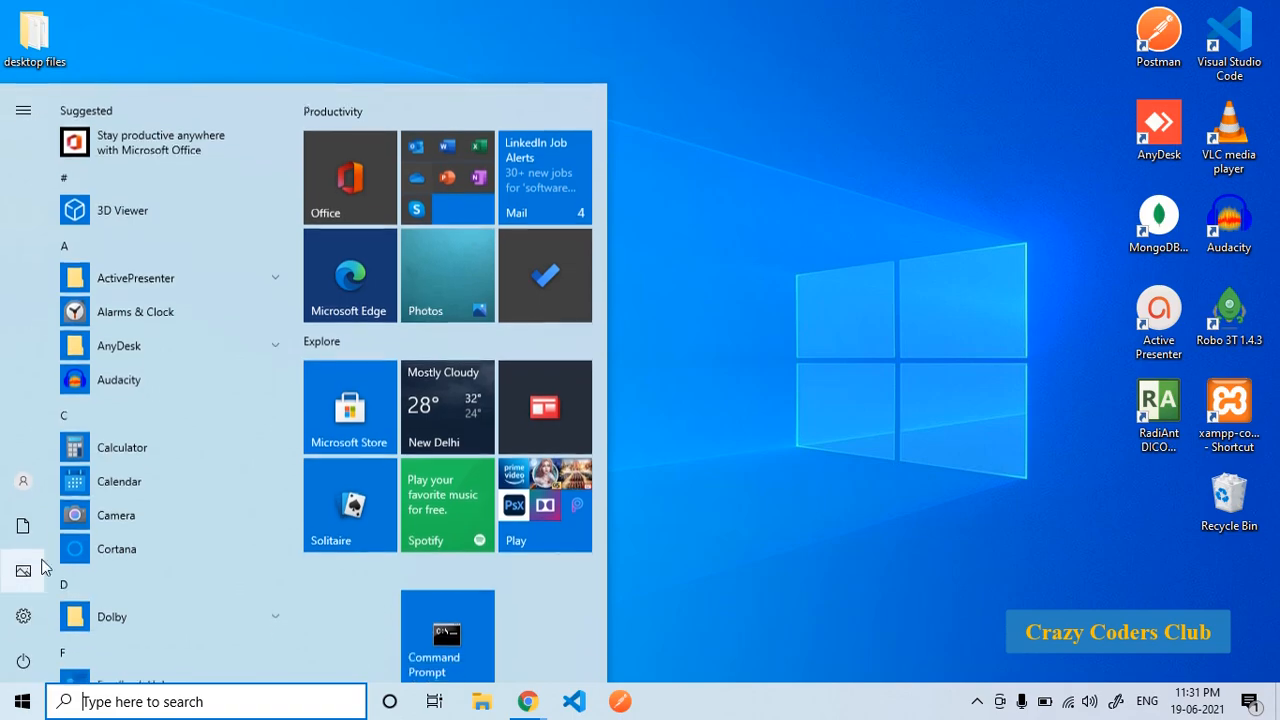
left_click(23, 481)
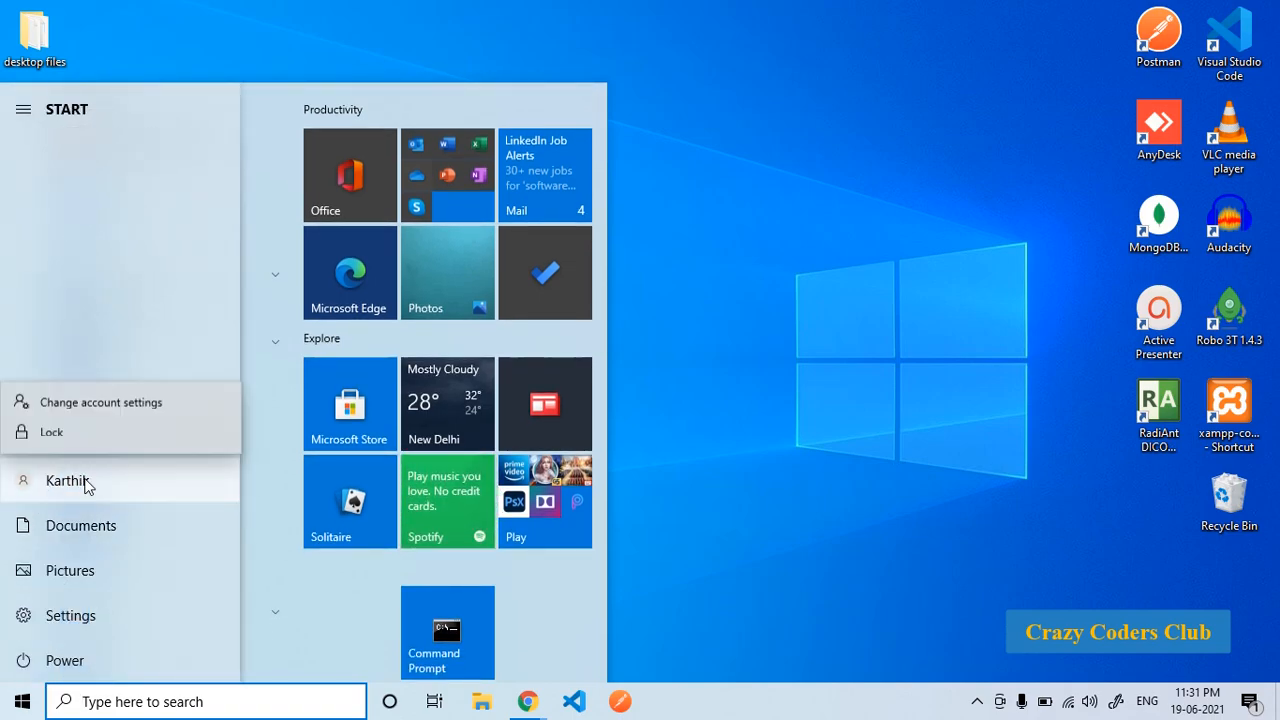
left_click(67, 480)
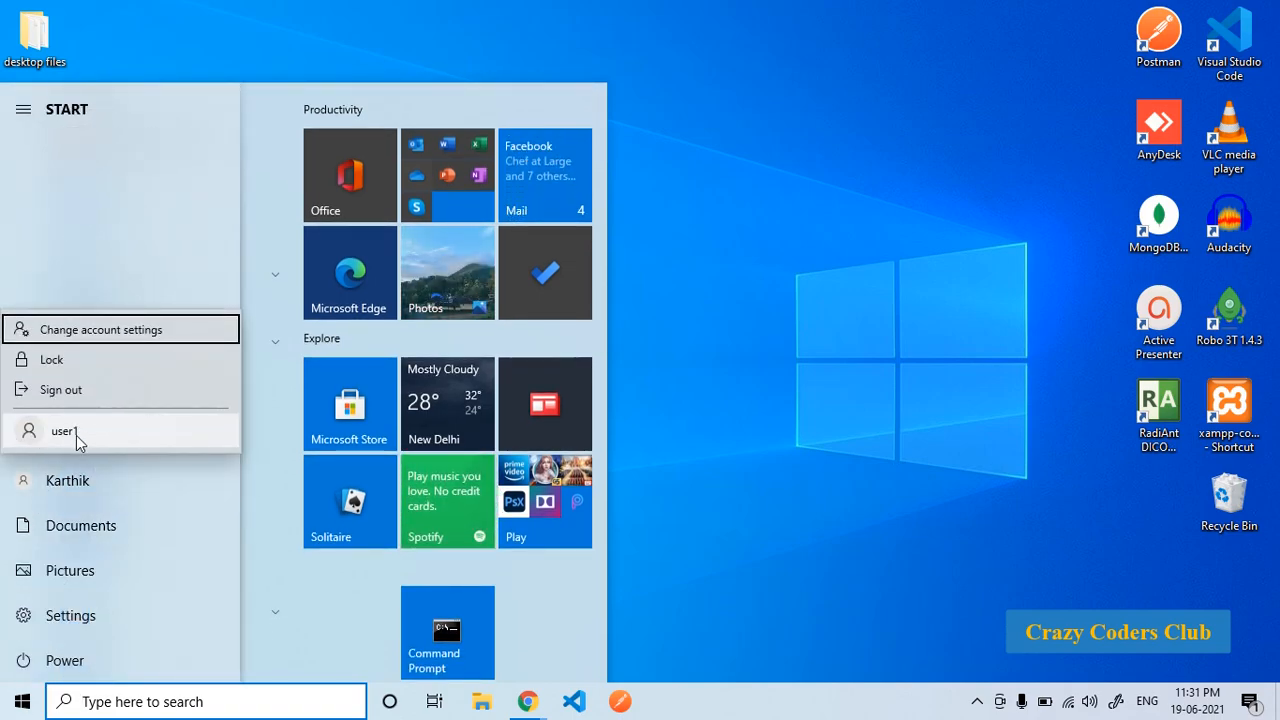
mouse_move(140, 444)
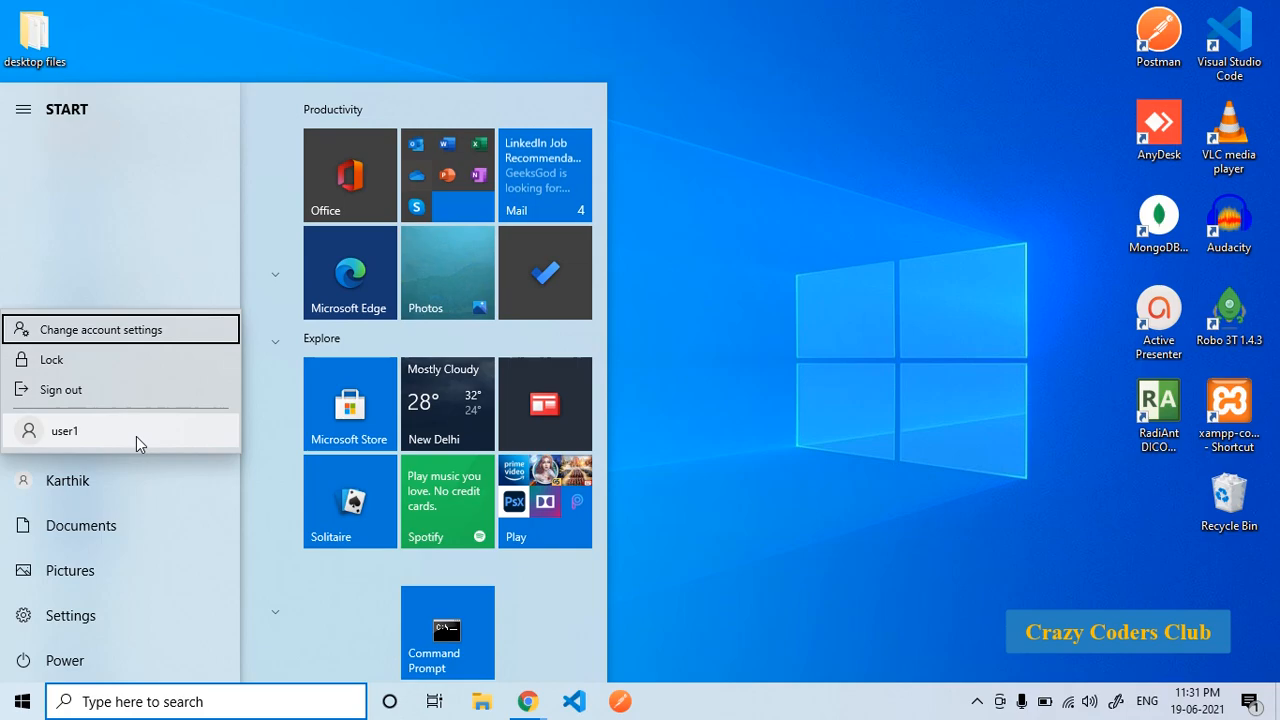
left_click(63, 389)
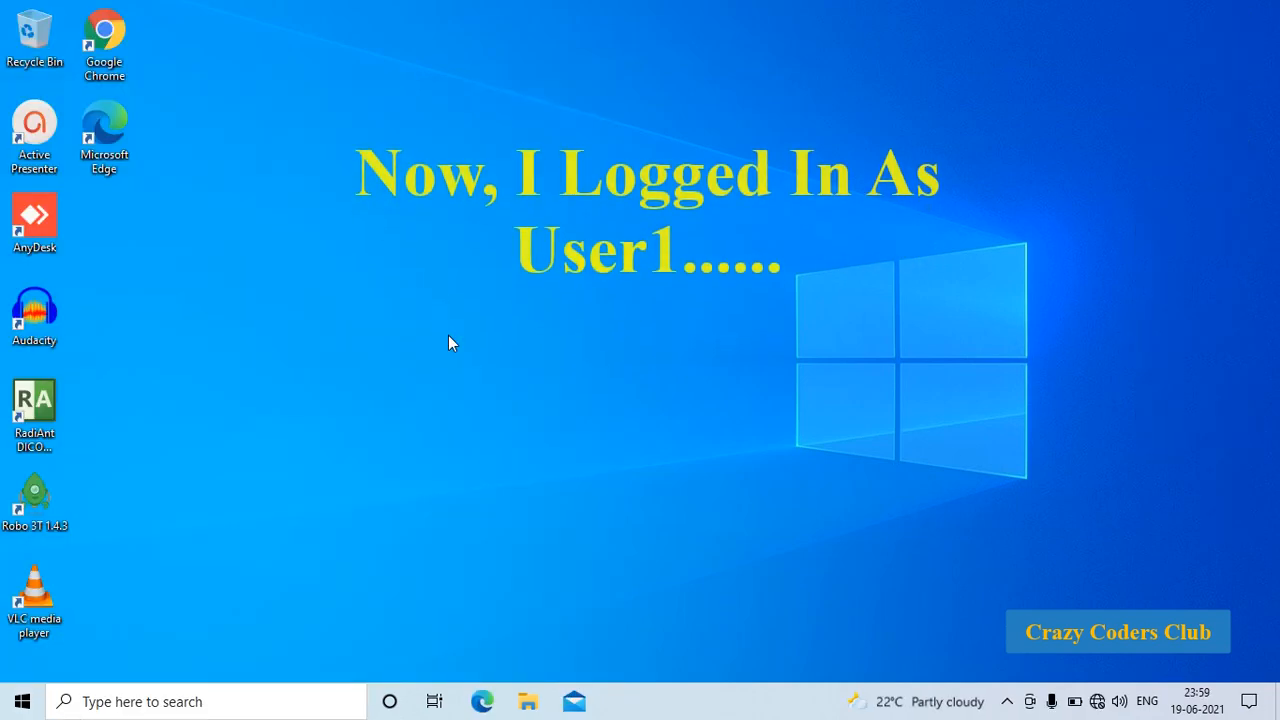
mouse_move(352, 410)
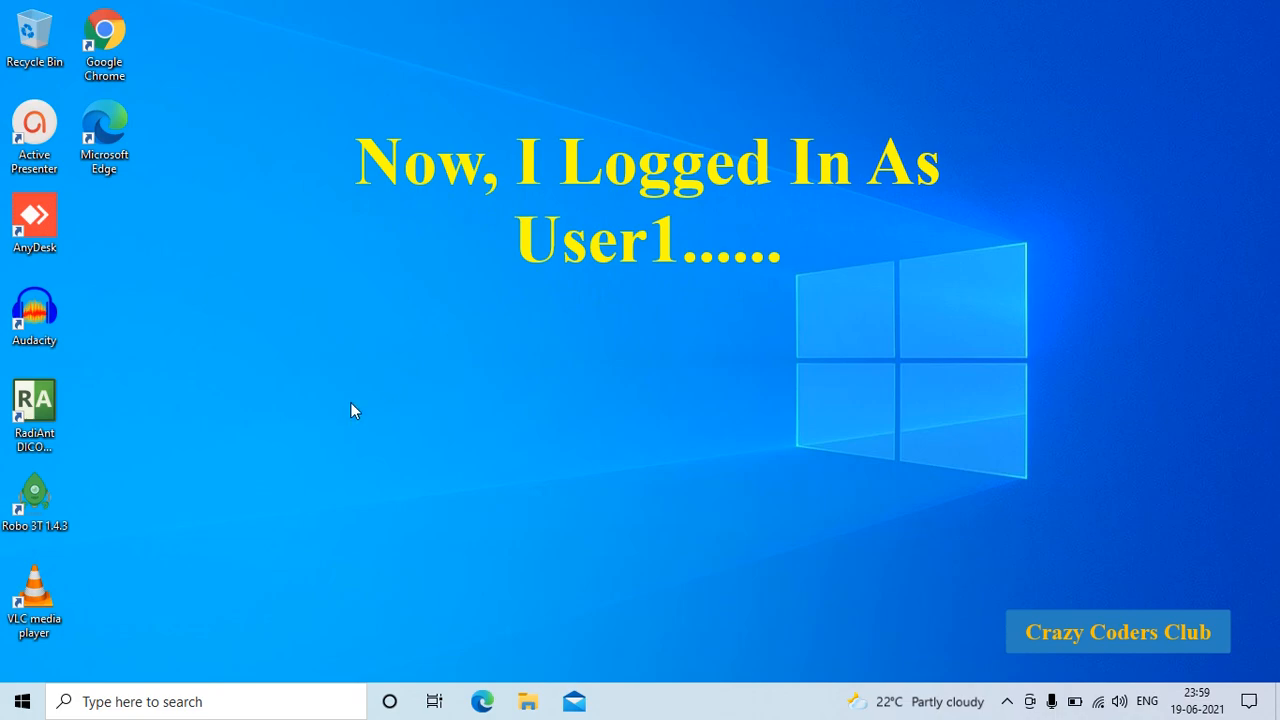
left_click(20, 701)
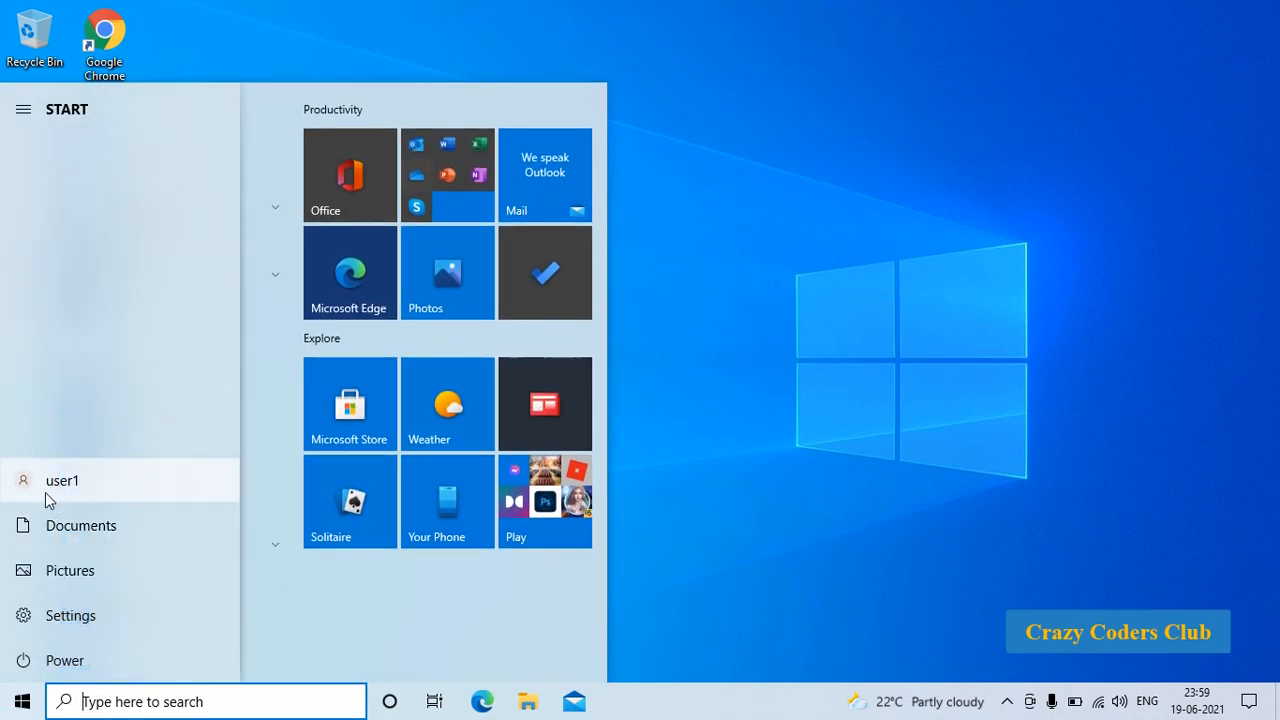
left_click(23, 109)
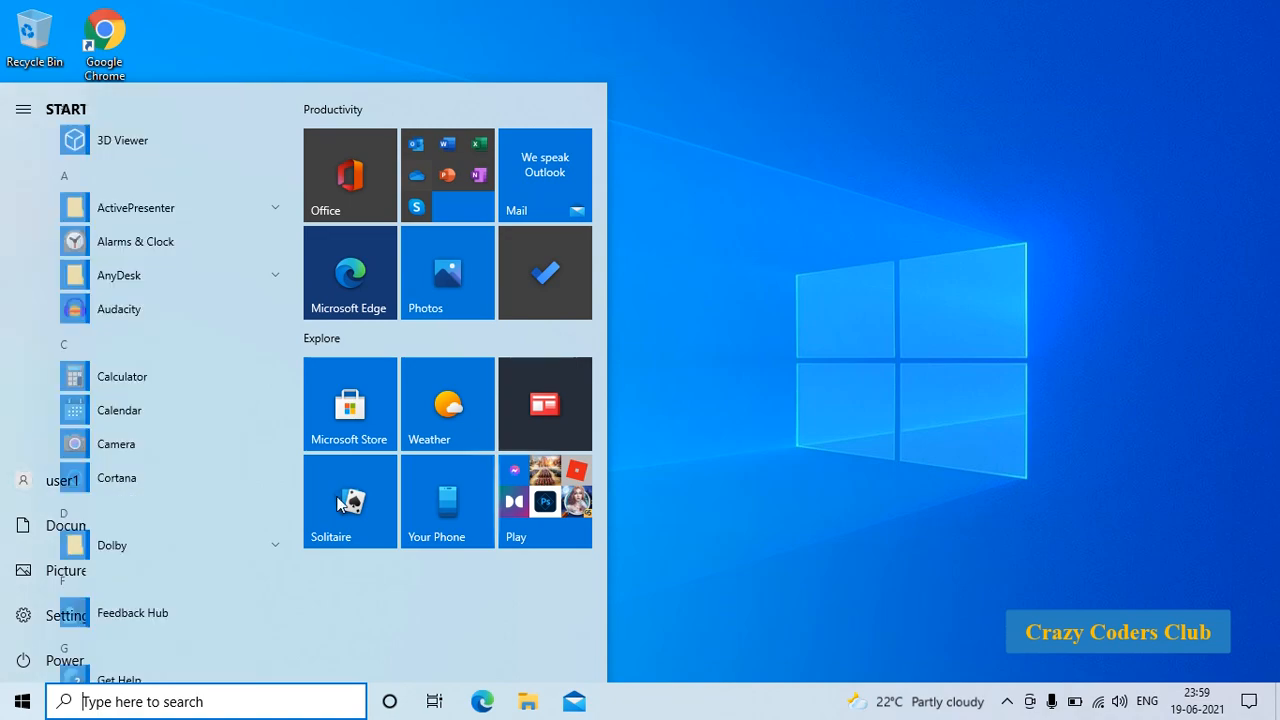
left_click(420, 148)
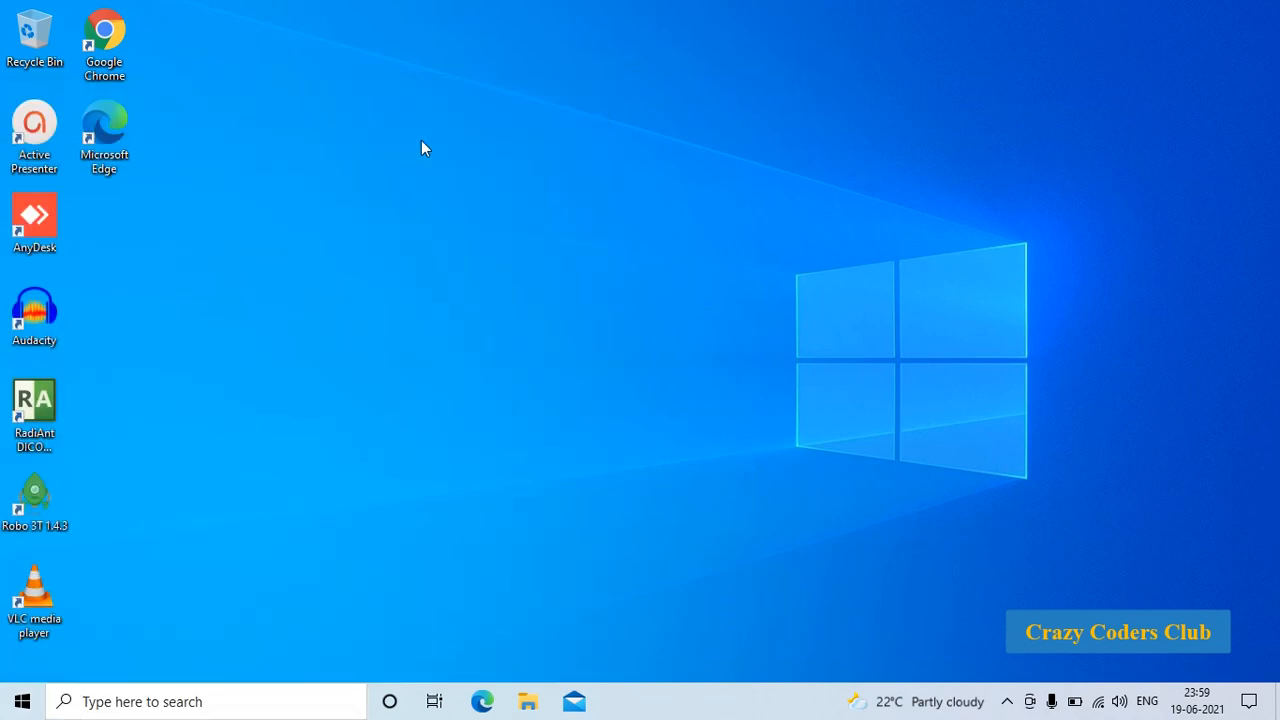
mouse_move(465, 291)
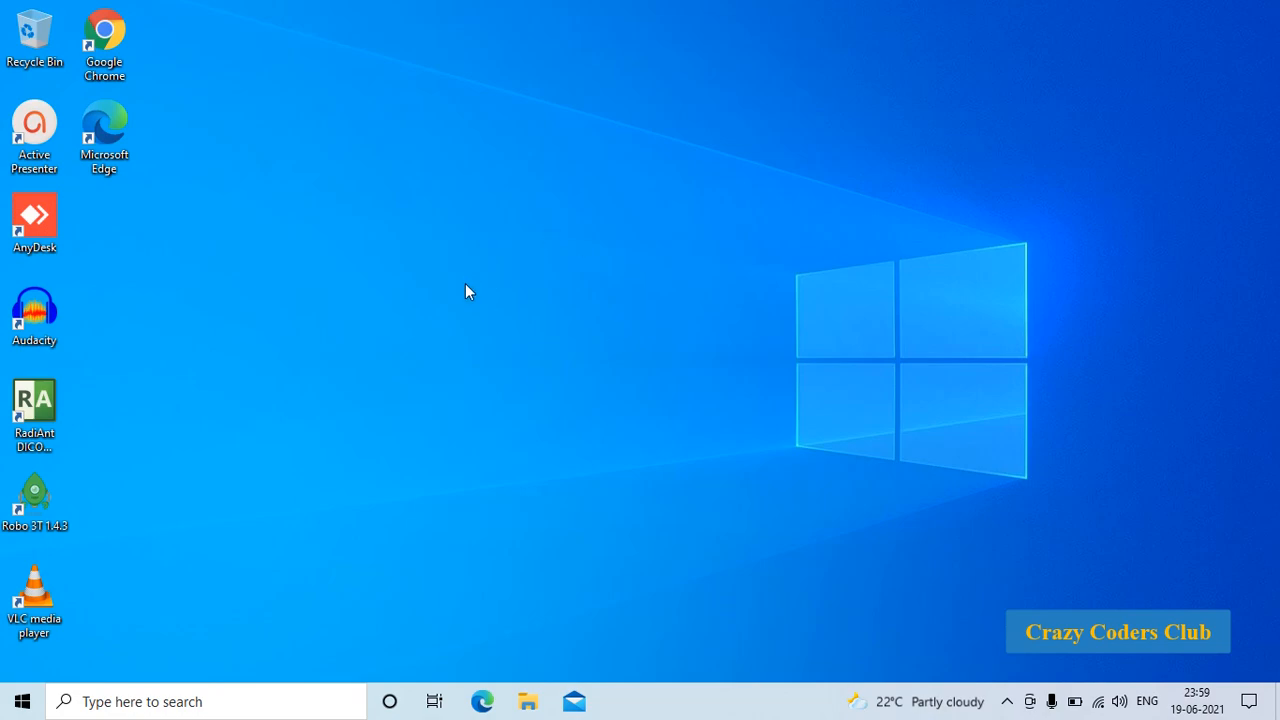
mouse_move(510, 513)
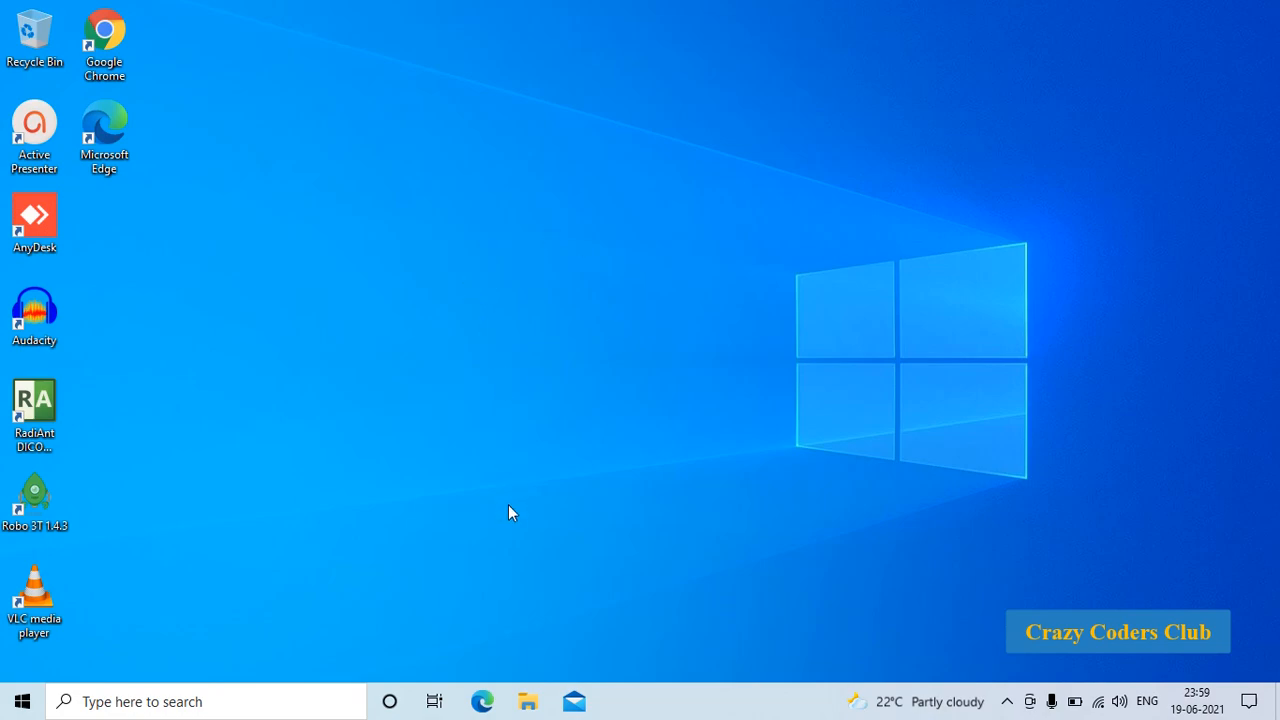
mouse_move(528, 701)
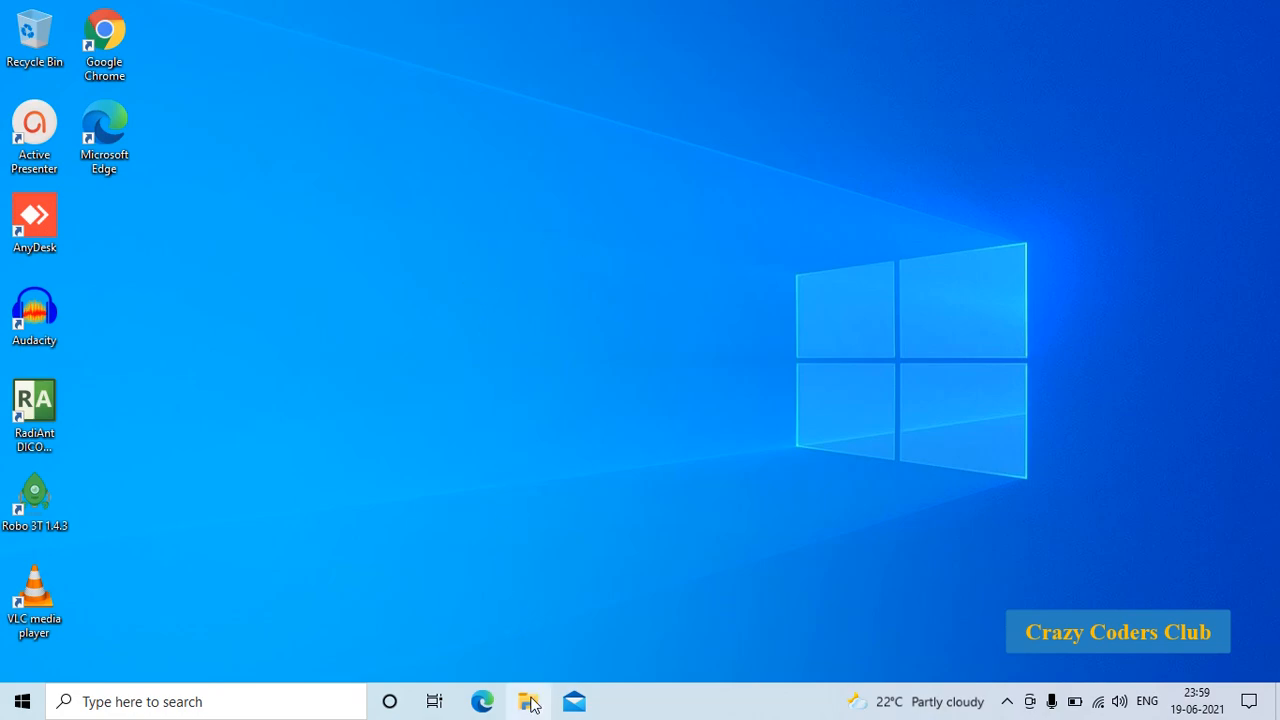
Open File Explorer and browse to This PC > Local Disk (C:) > Users.
left_click(528, 701)
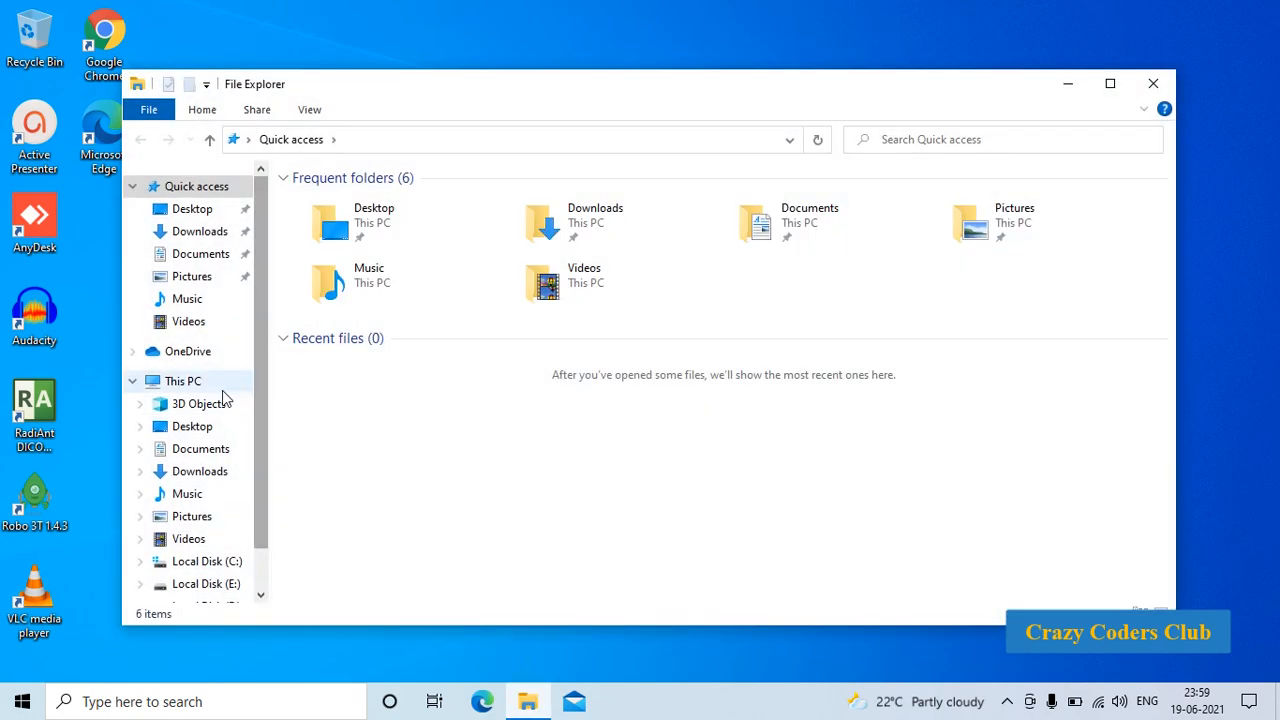
left_click(183, 381)
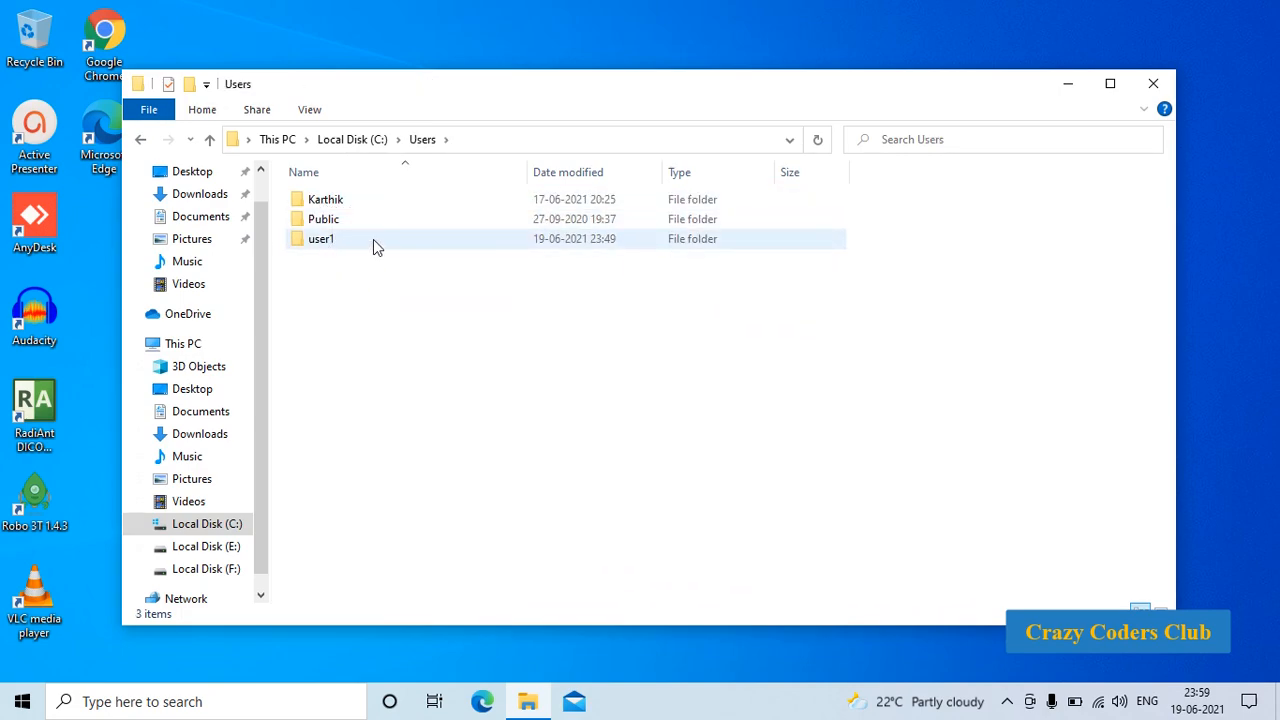
mouse_move(335, 238)
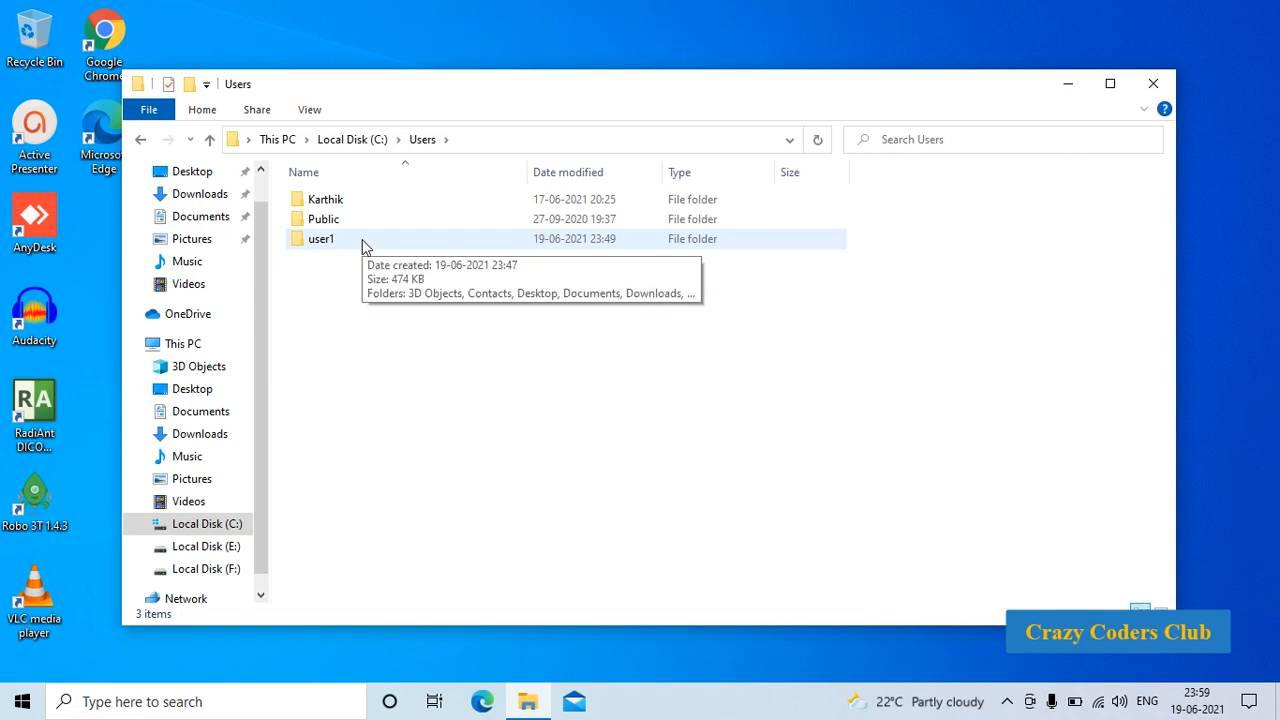
mouse_move(360, 248)
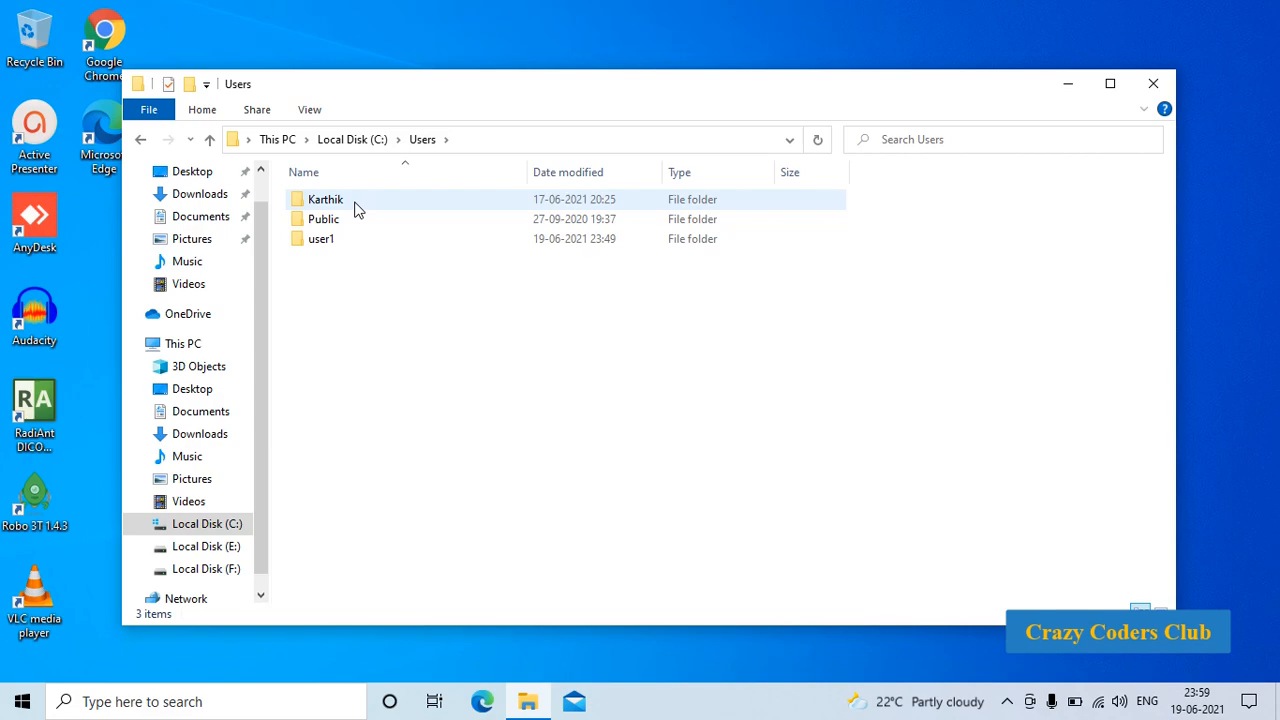
Attempt opening Karthik's folder, hit the permission warning, and close File Explorer.
double_click(325, 199)
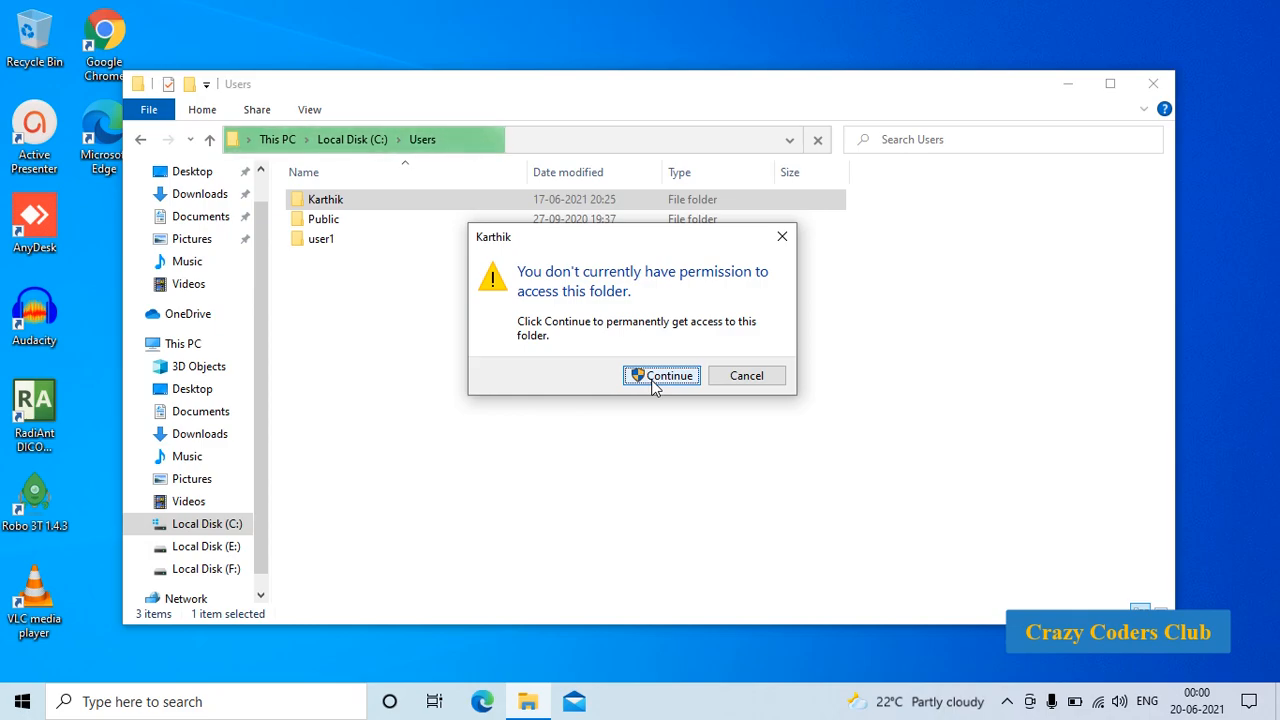
mouse_move(746, 375)
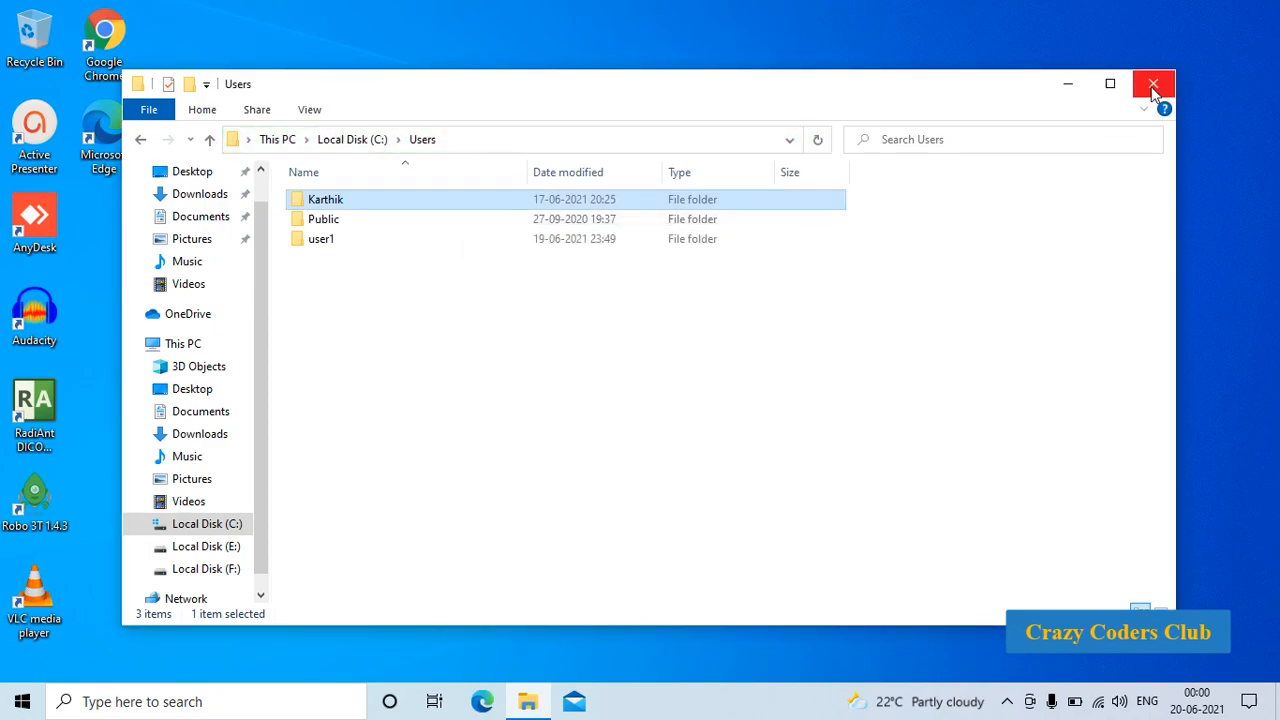
left_click(1152, 84)
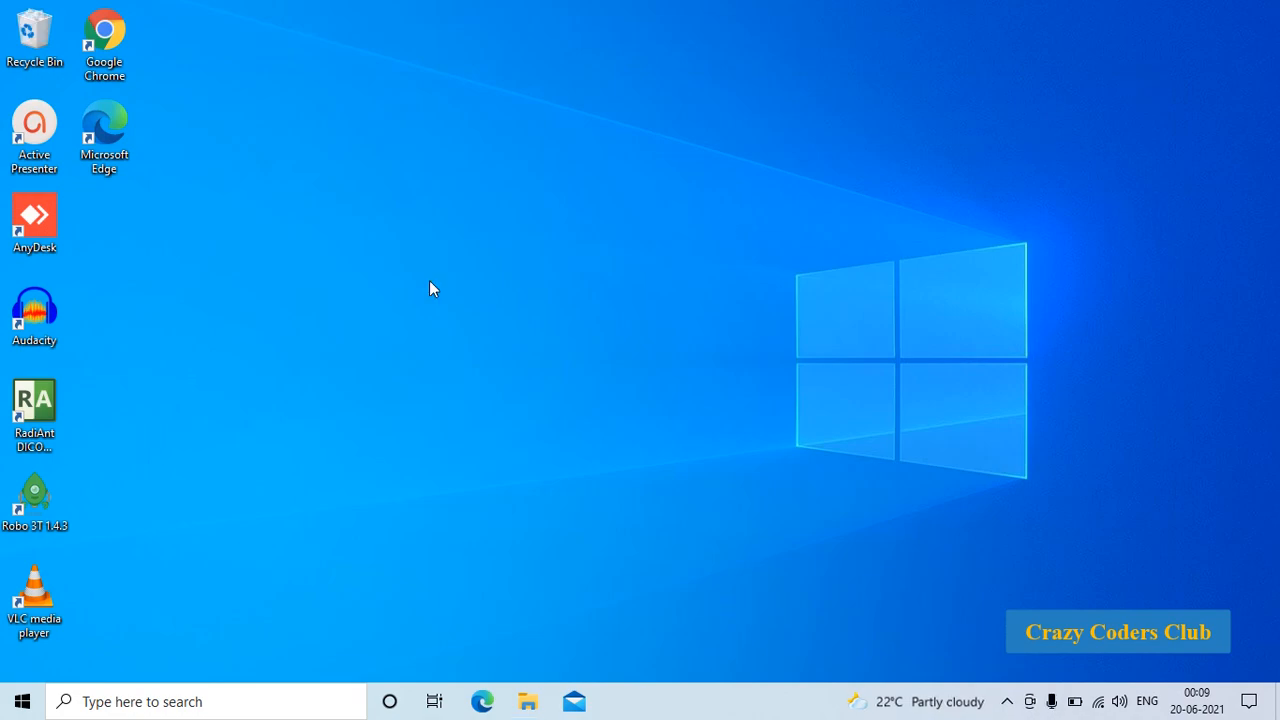